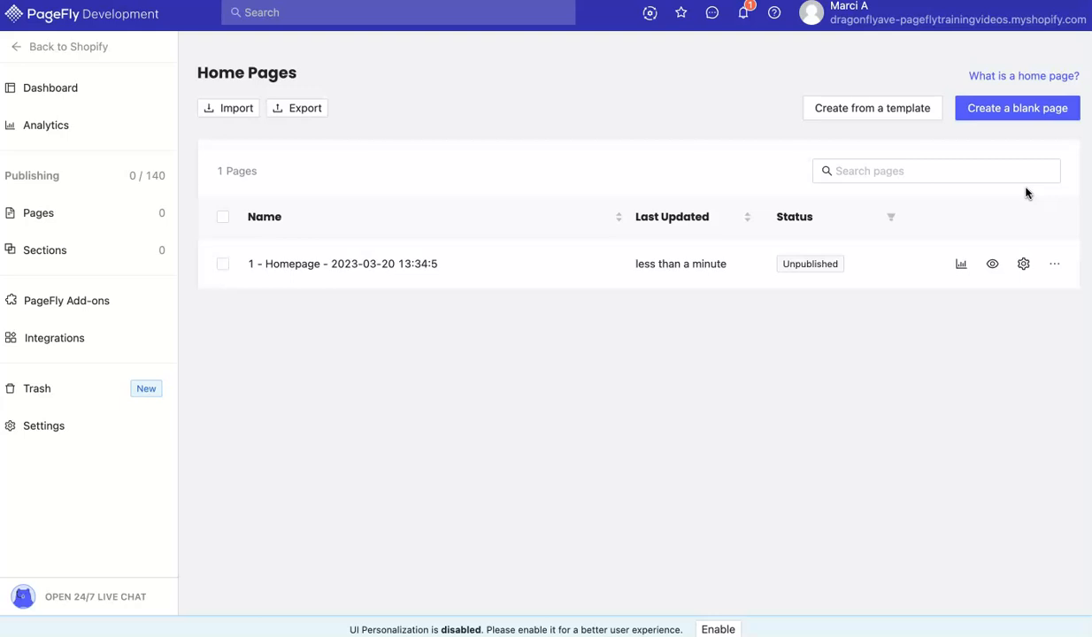
mouse_move(244, 57)
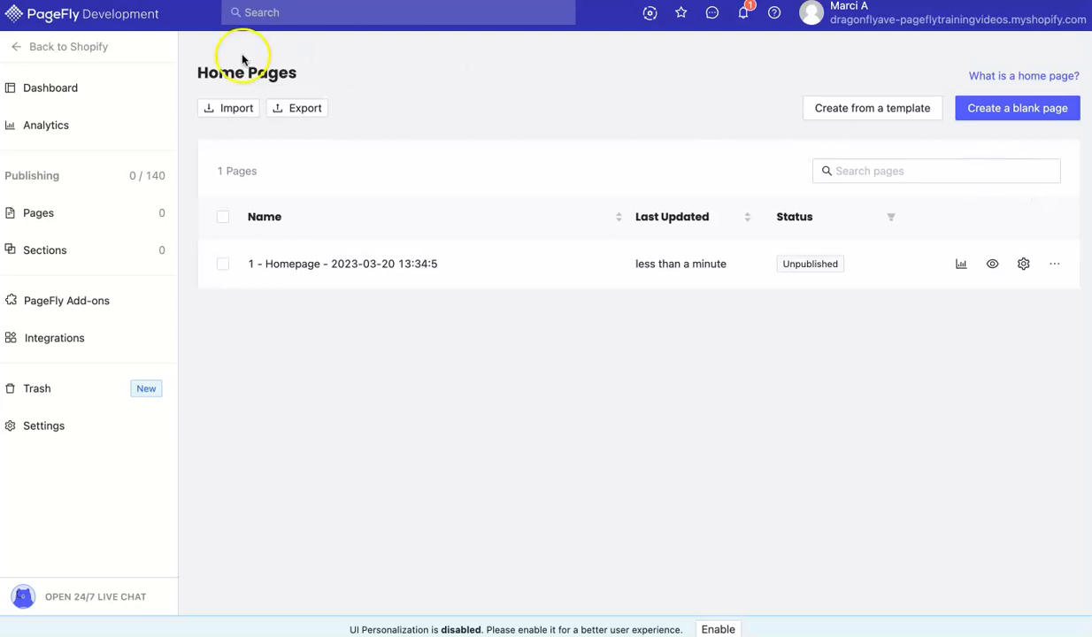
Step: Leave PageFly and close the Apps and sales channels overlay to reach admin Home
click(68, 46)
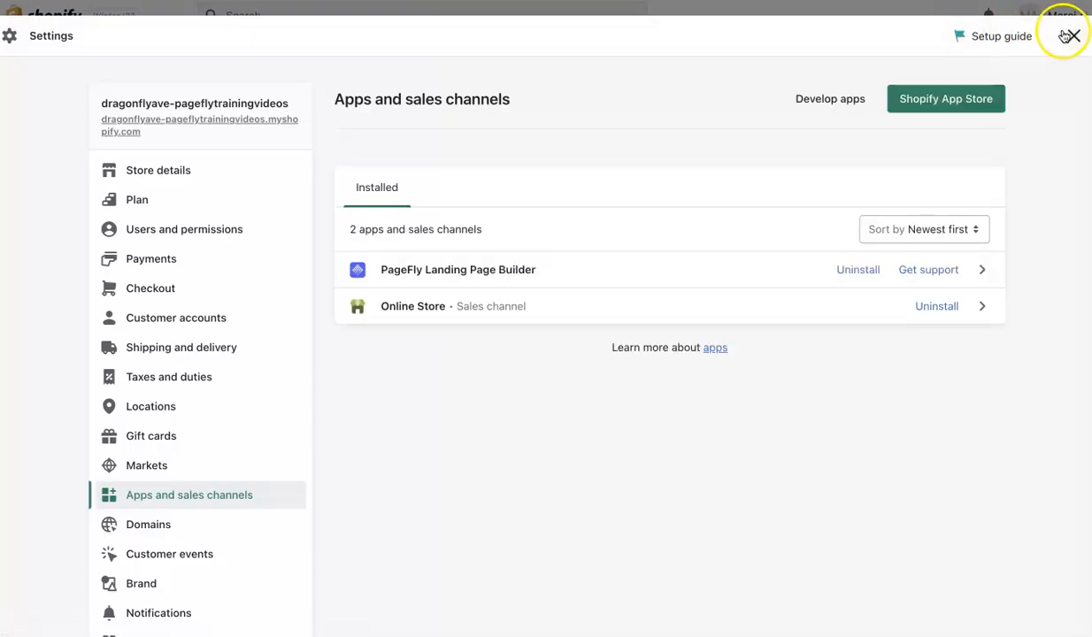
click(1070, 35)
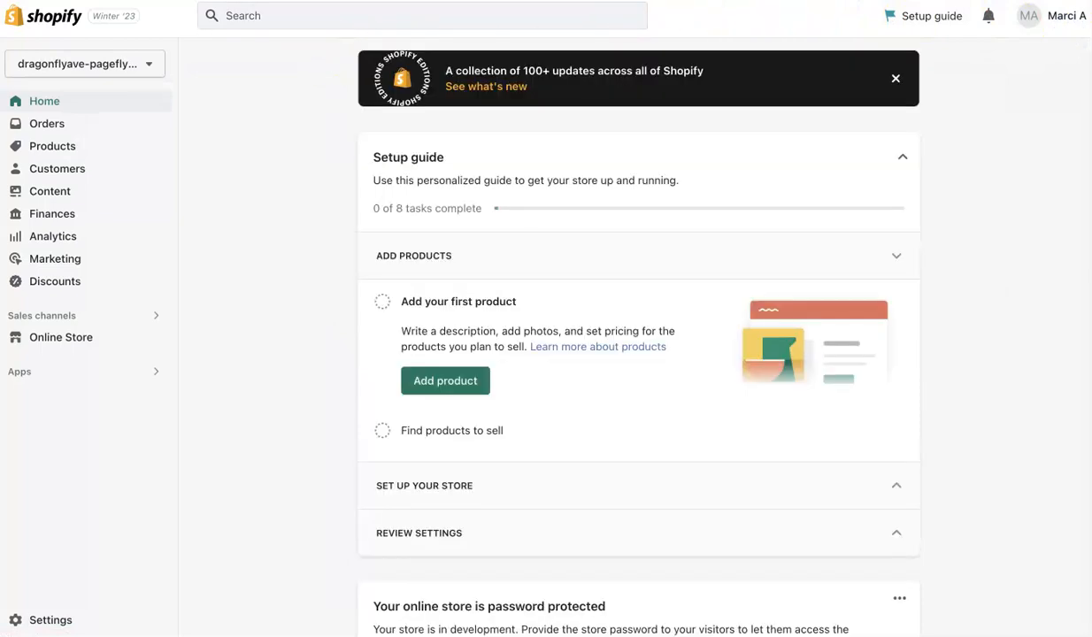
mouse_move(179, 150)
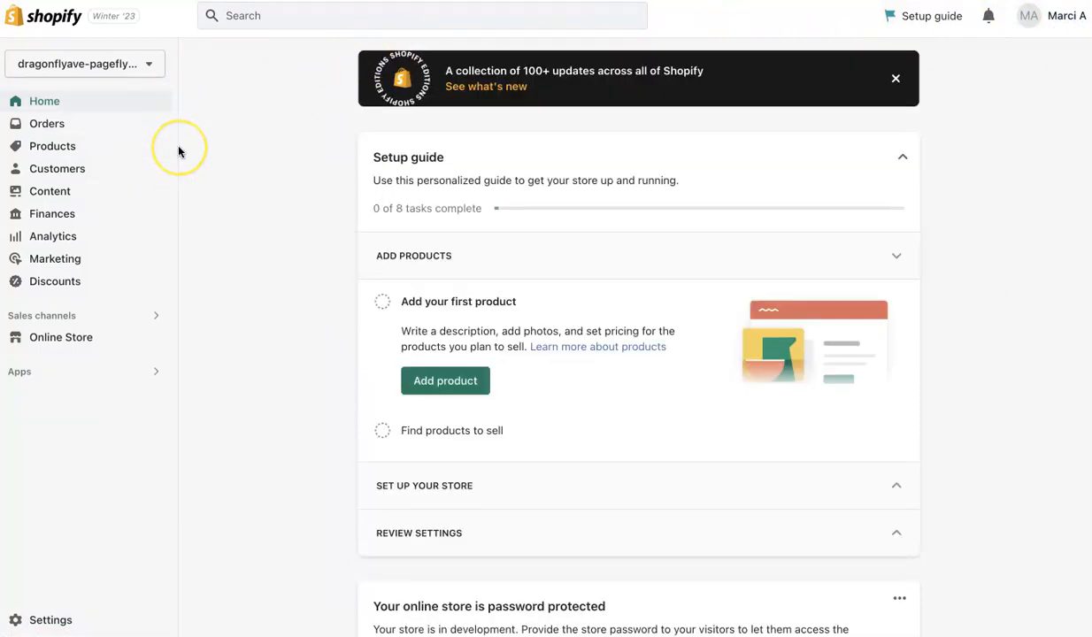
mouse_move(61, 337)
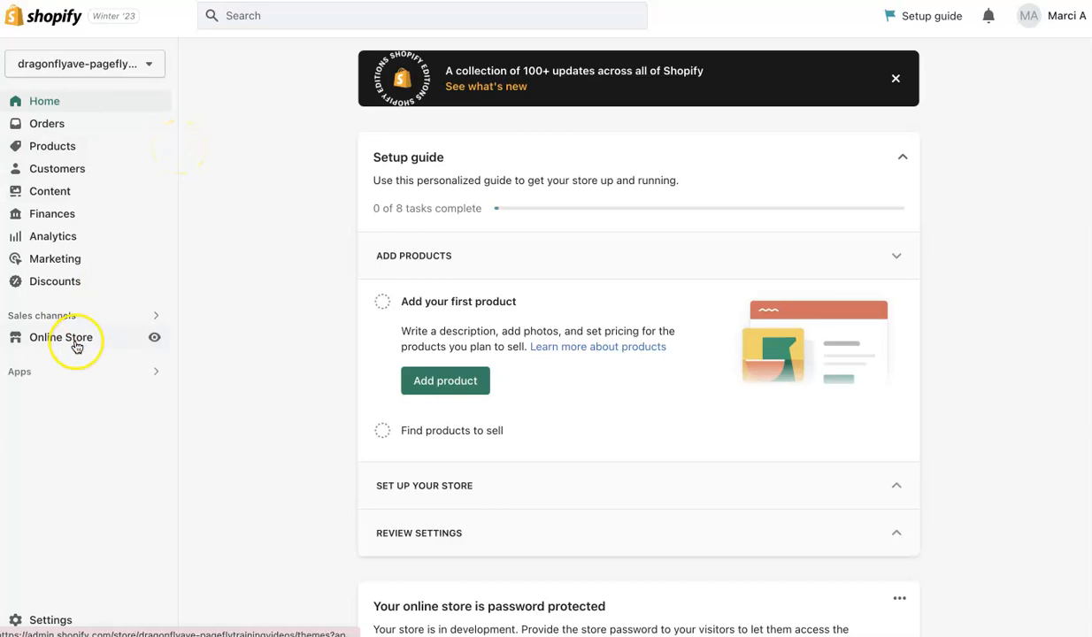
Step: Go to Online Store > Themes, where Dawn is the current theme
click(61, 337)
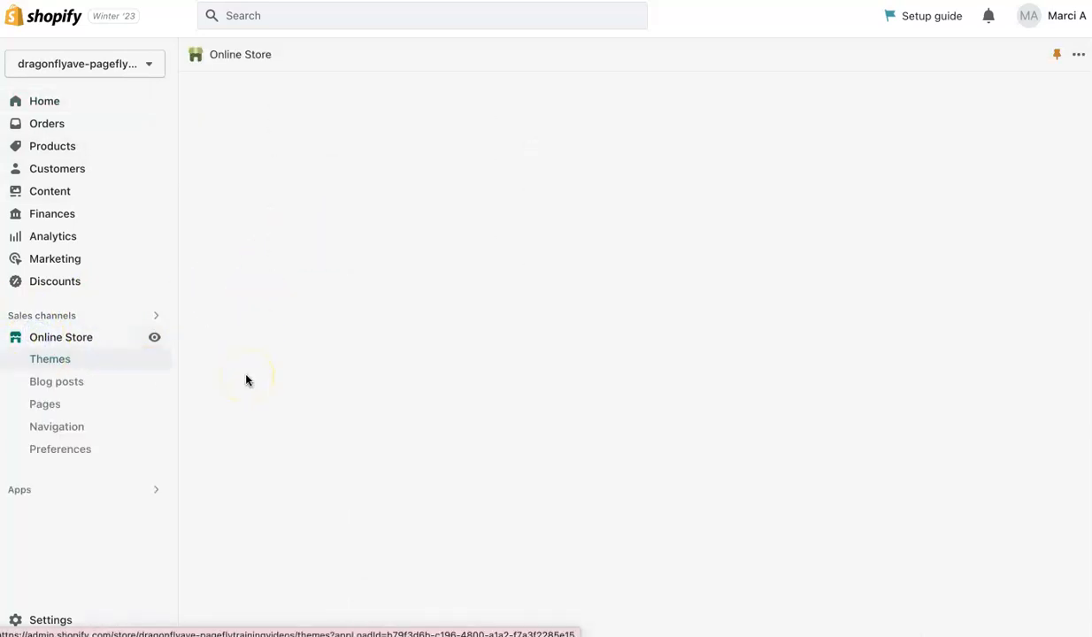
click(50, 359)
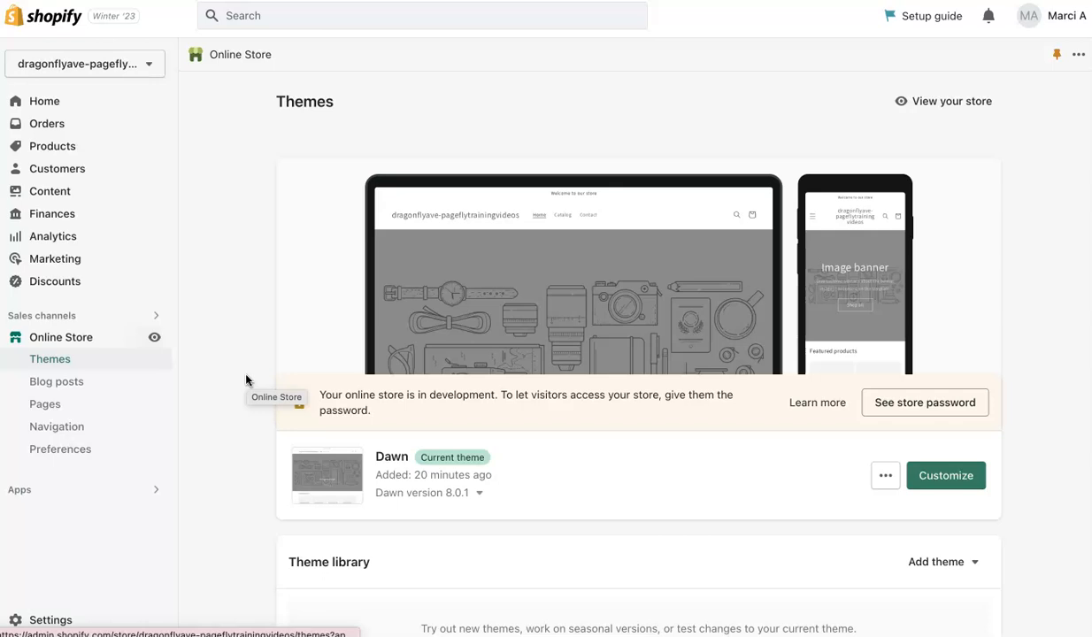
mouse_move(733, 184)
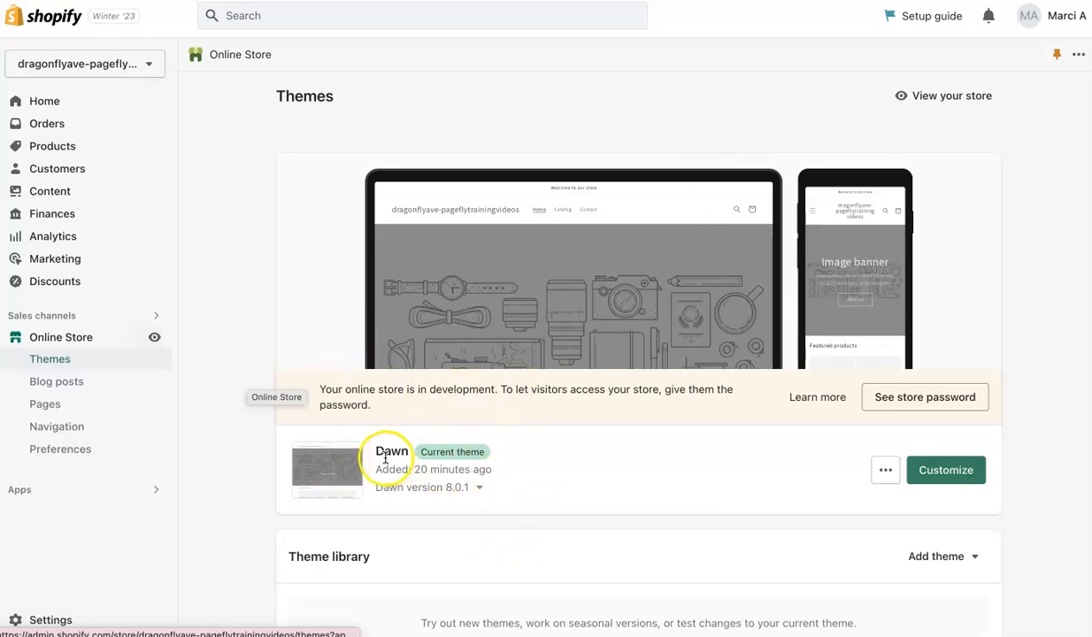
Step: Customize Dawn's home page, scroll the banner and featured products, and turn off the inspector
click(945, 470)
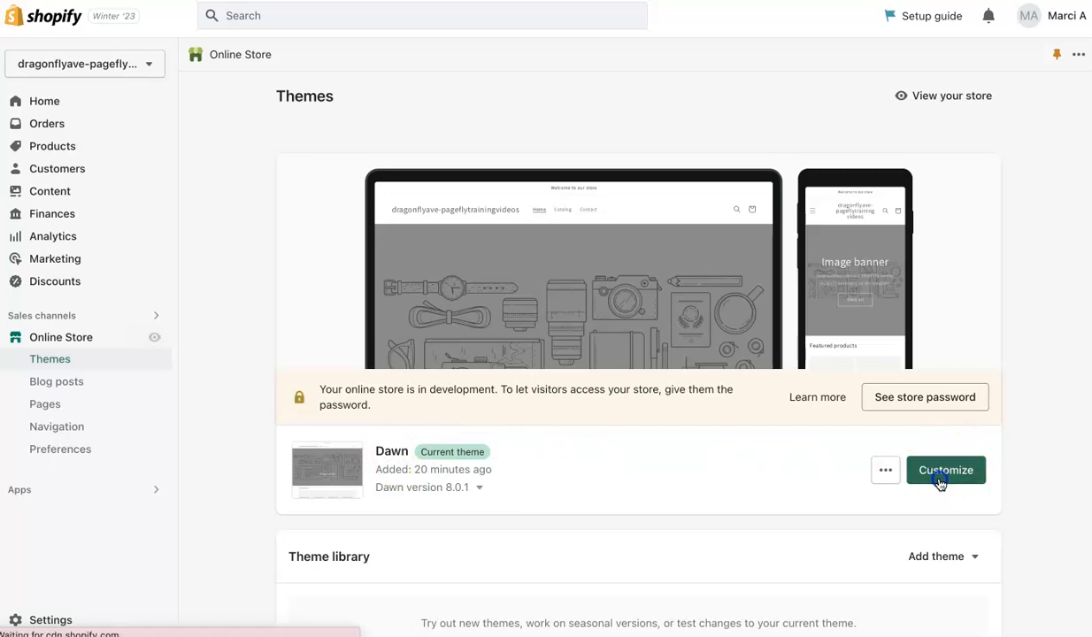
click(945, 470)
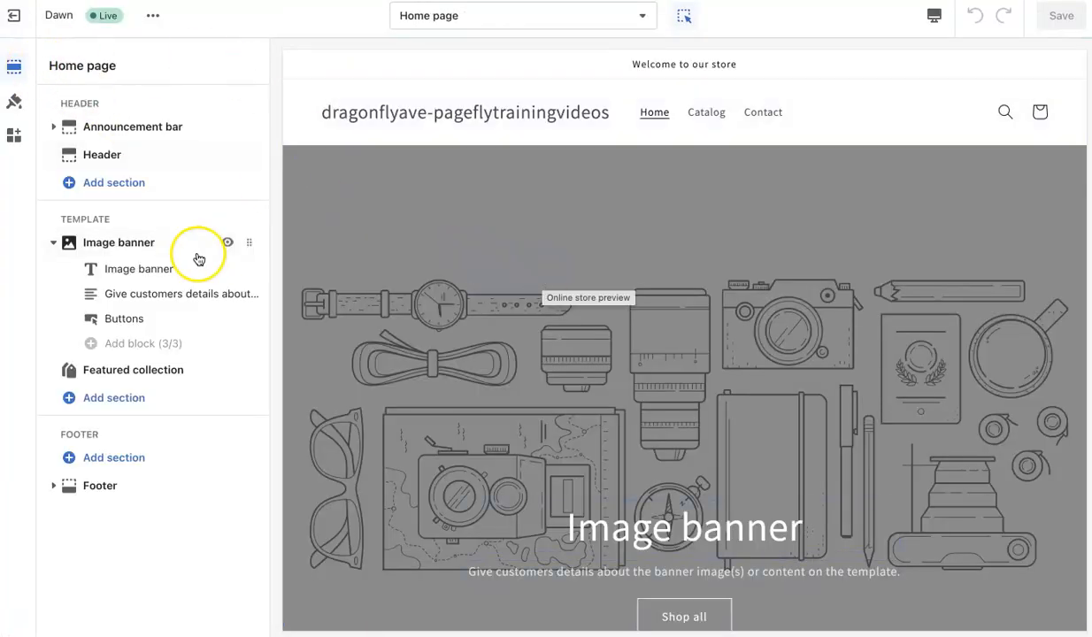
scroll(down, 3)
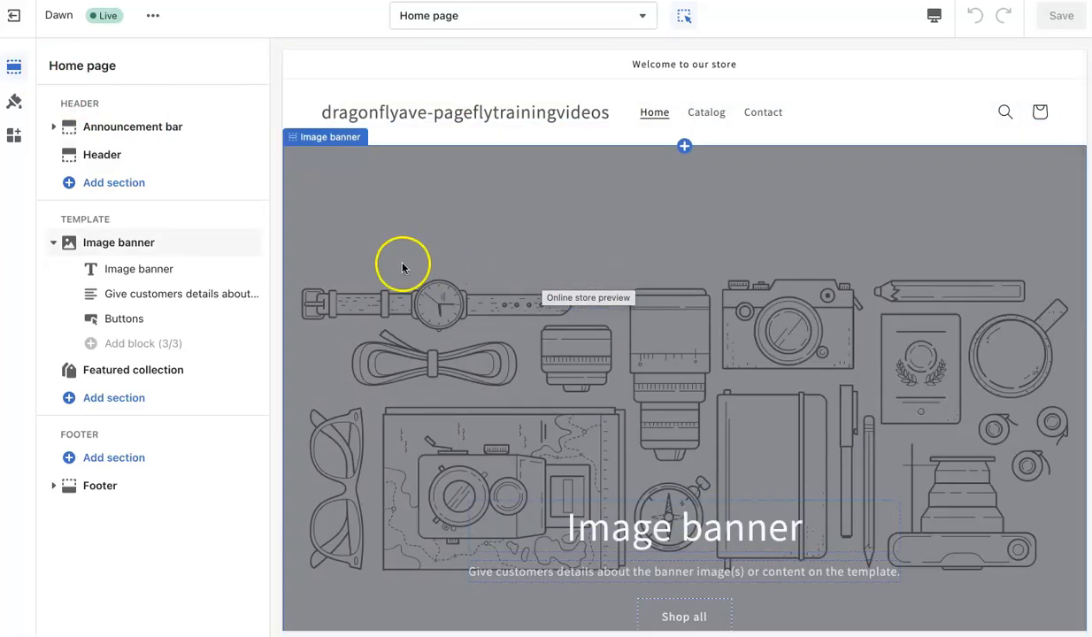
scroll(down, 3)
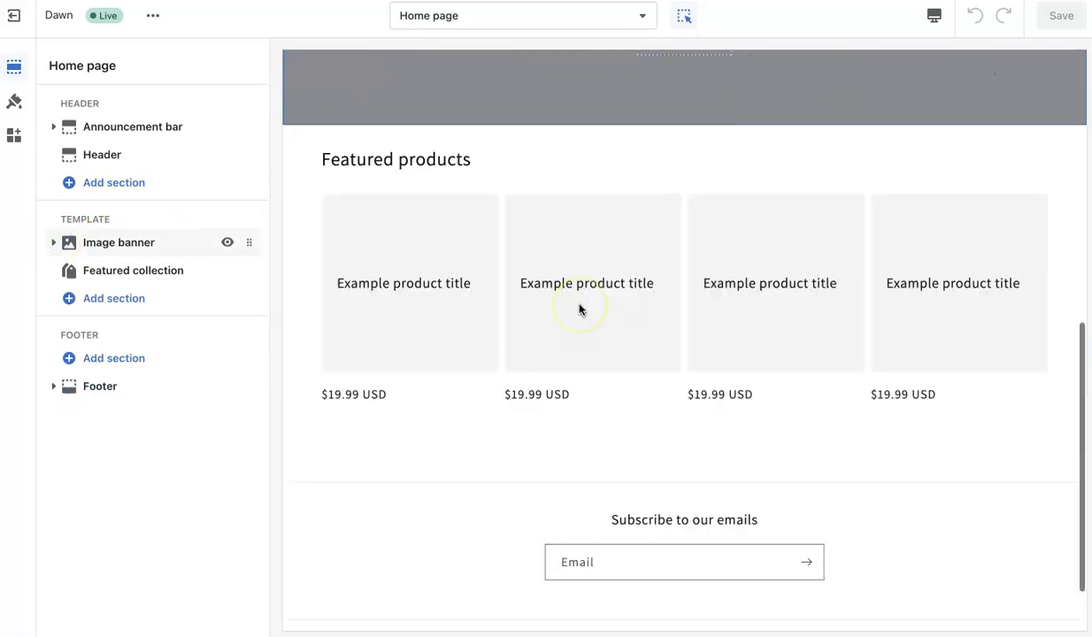
scroll(up, 3)
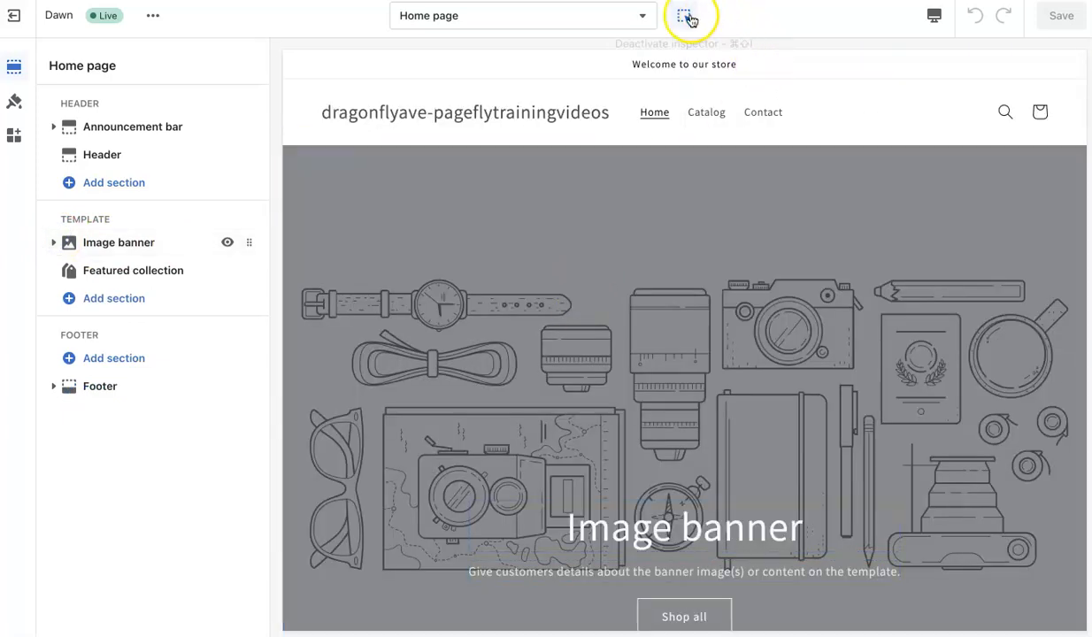
click(684, 16)
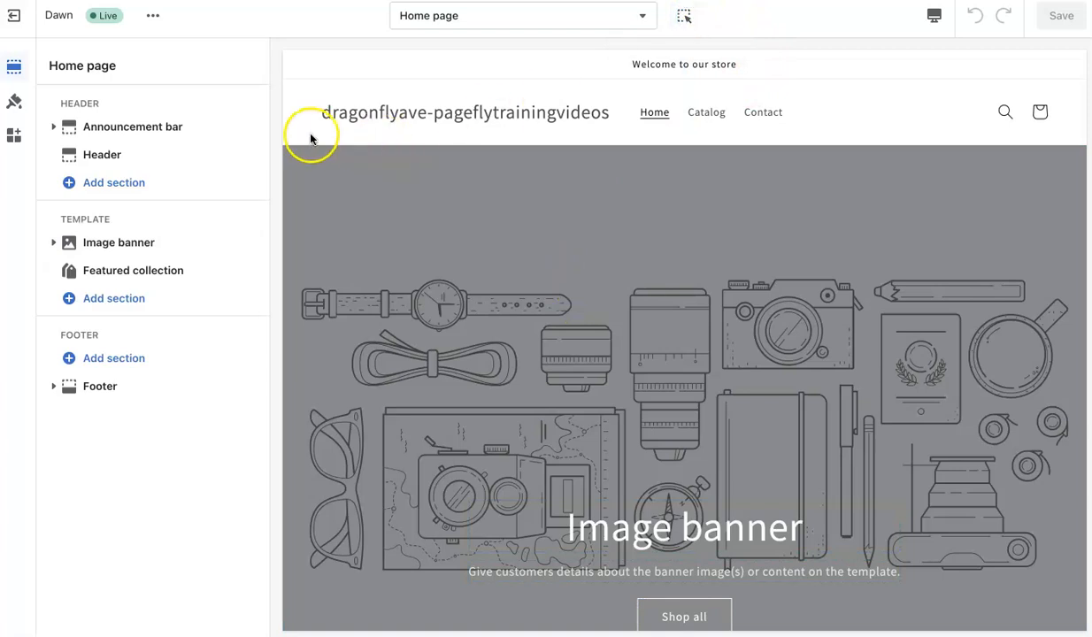
scroll(down, 3)
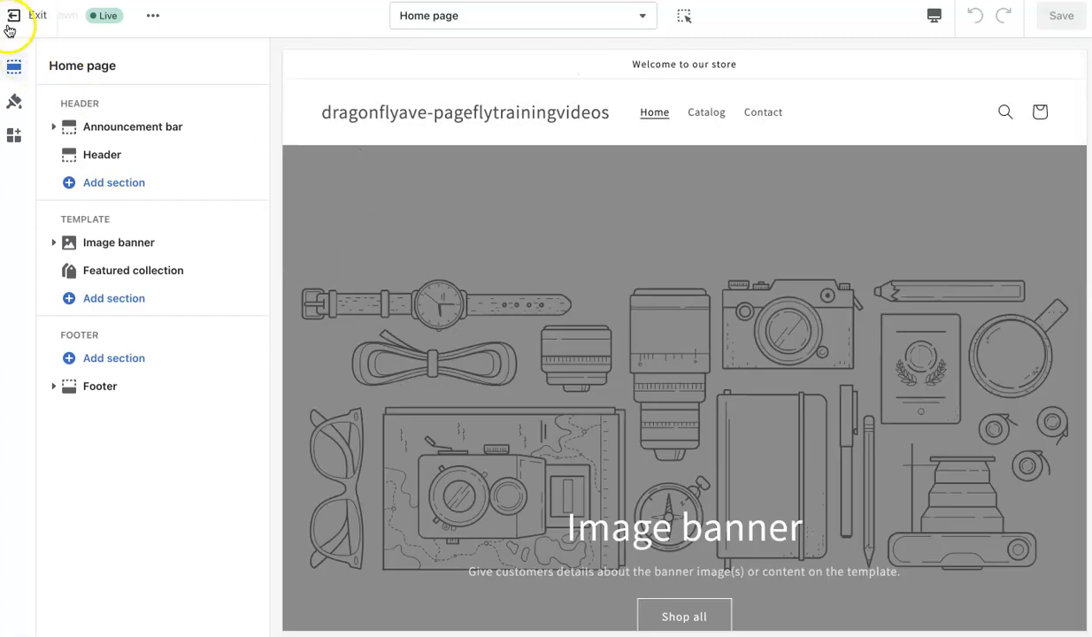
mouse_move(161, 42)
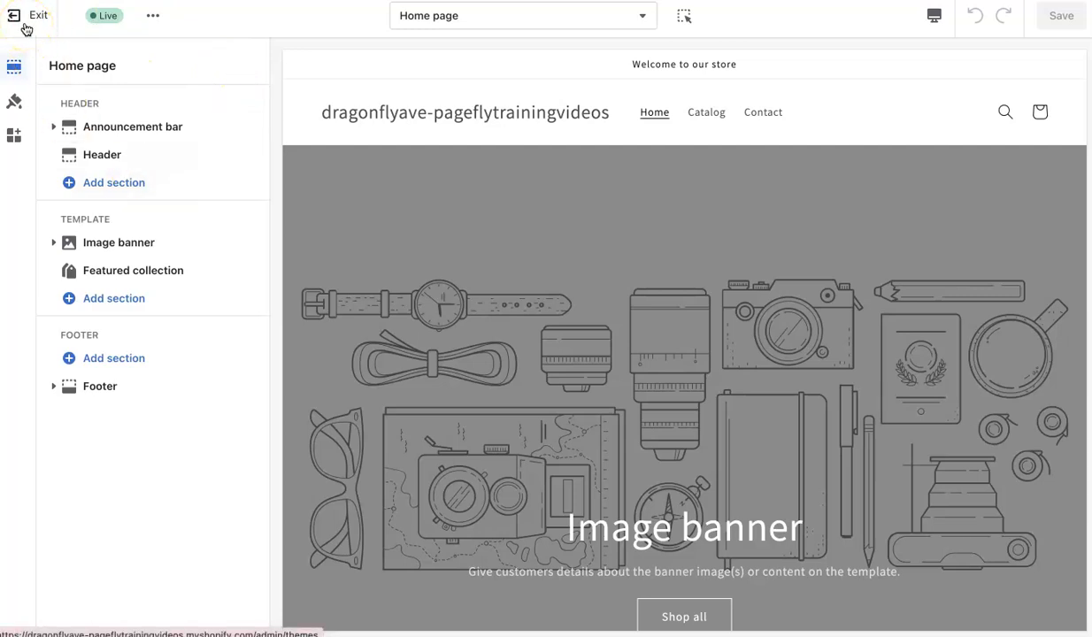
Step: Save & Publish the yoga-studio homepage, ticking 'I understand, don't remind me', then confirm Publish
click(38, 15)
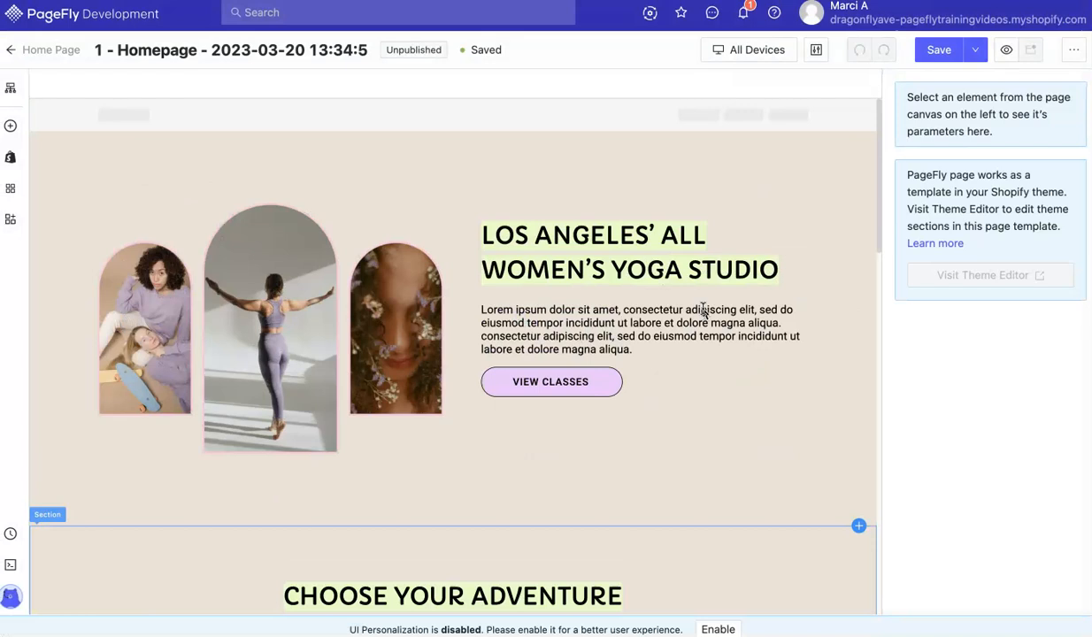
click(975, 50)
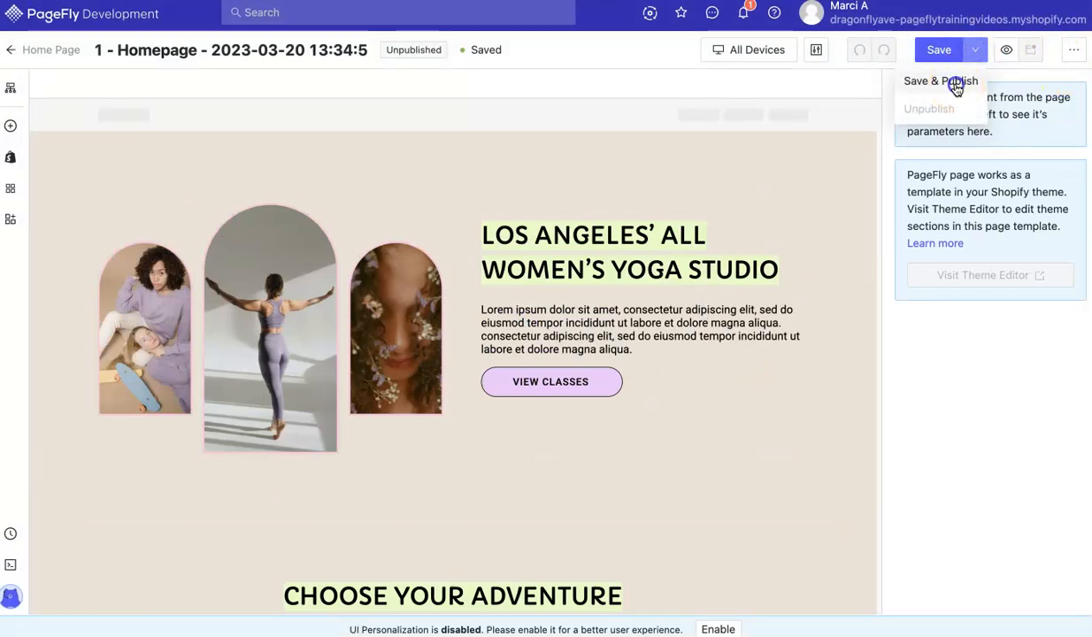
click(941, 81)
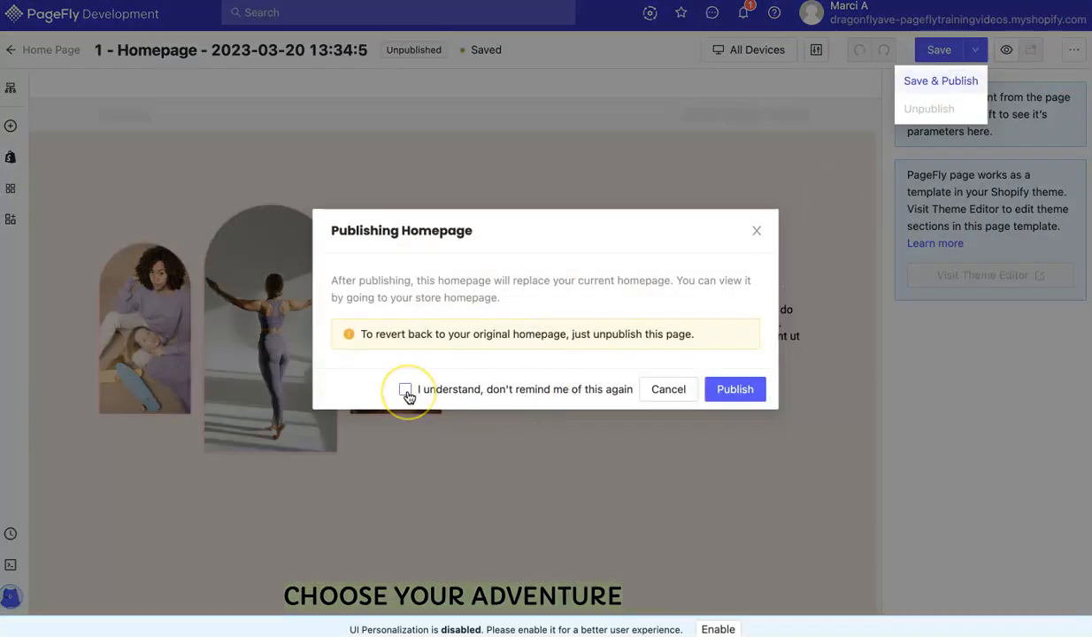
click(407, 390)
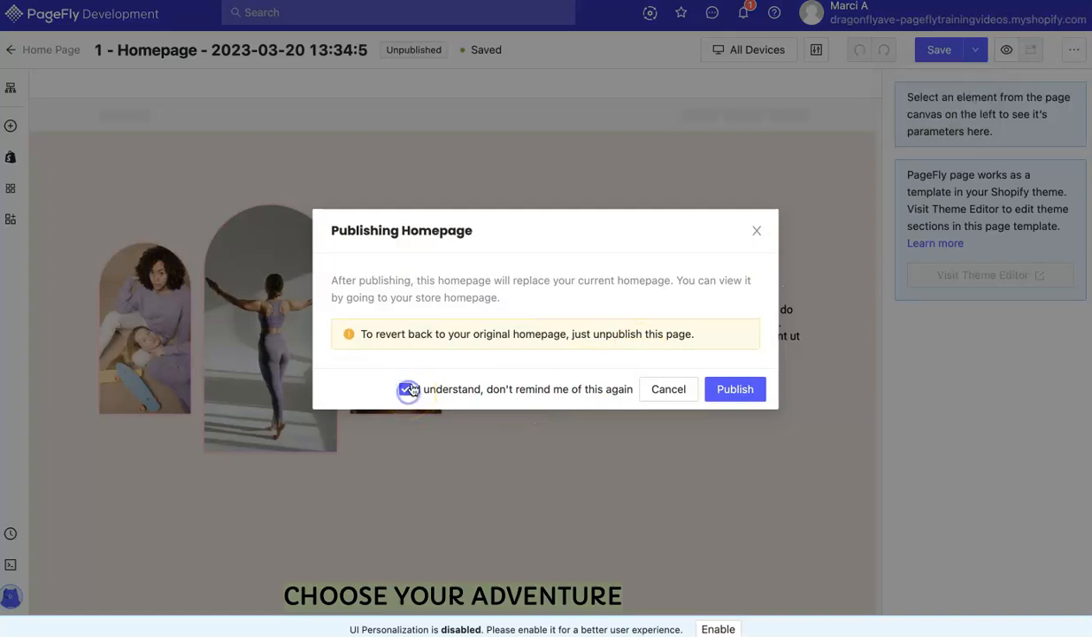
click(405, 390)
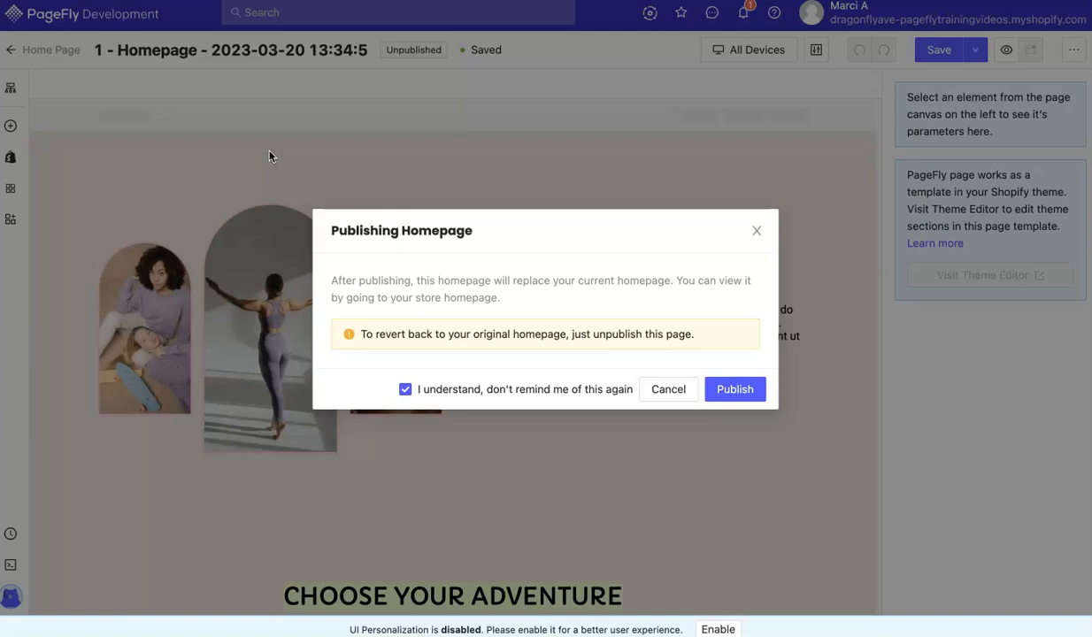
mouse_move(715, 334)
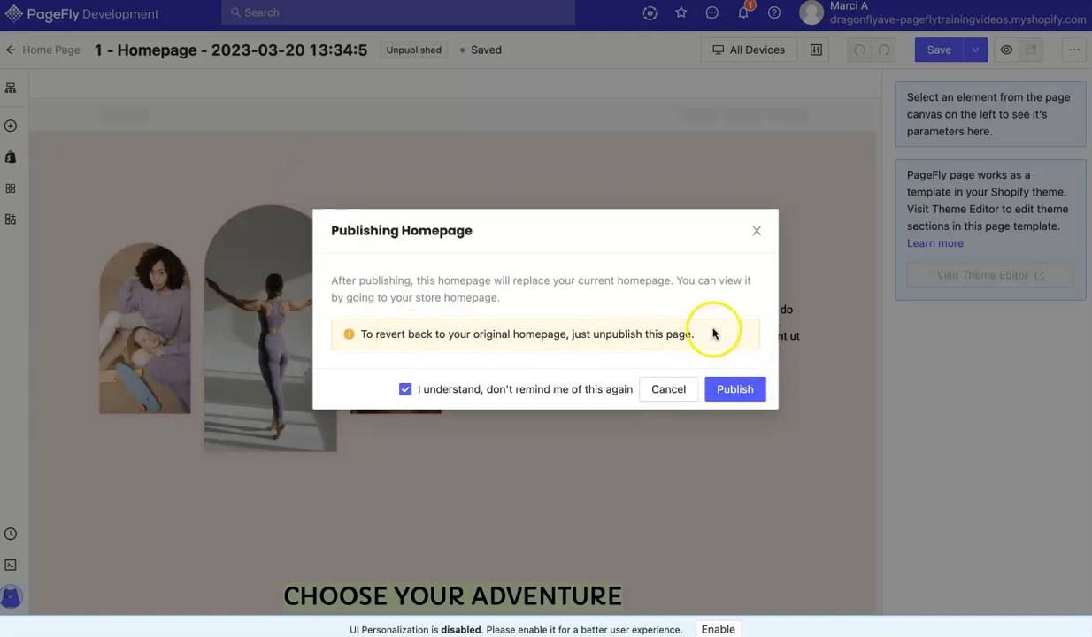
mouse_move(527, 354)
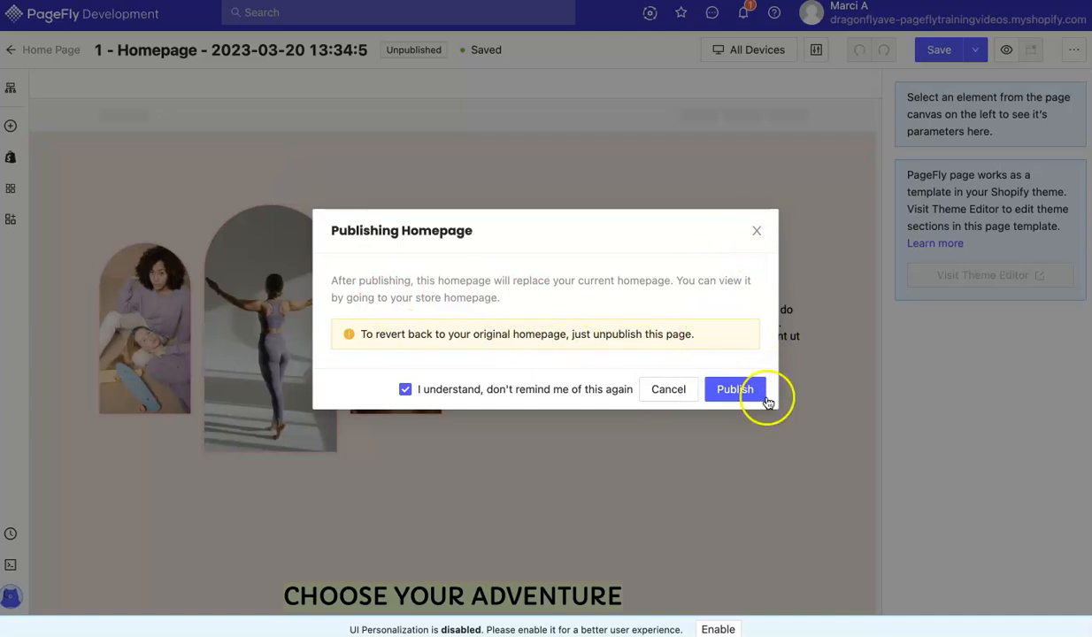
click(735, 389)
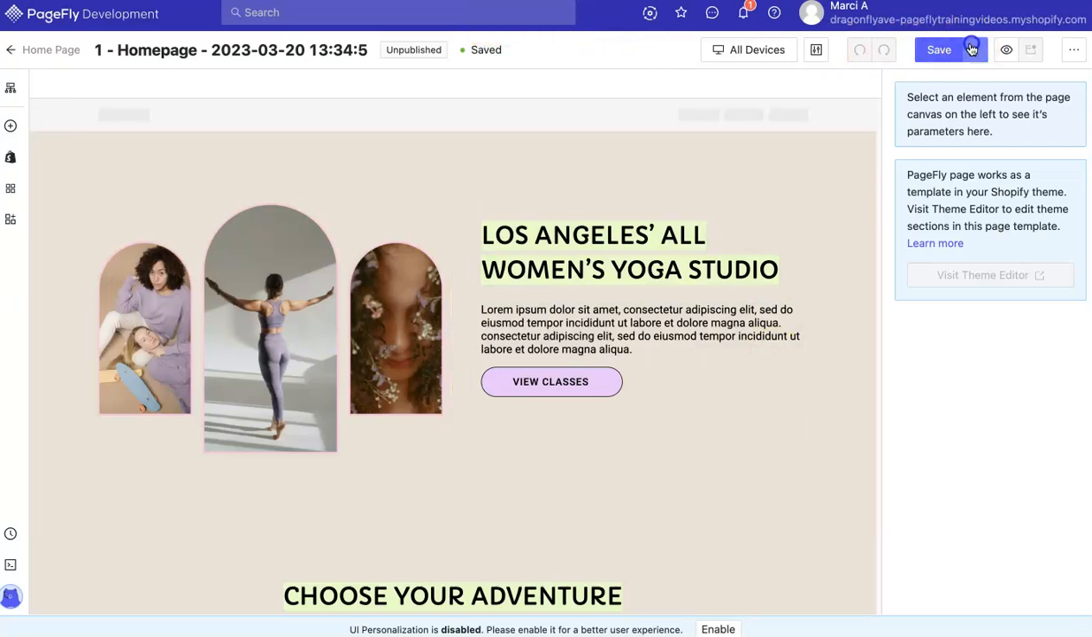
Step: Retitle the page 'home', publish it, and confirm the Save dropdown shows Published
click(973, 49)
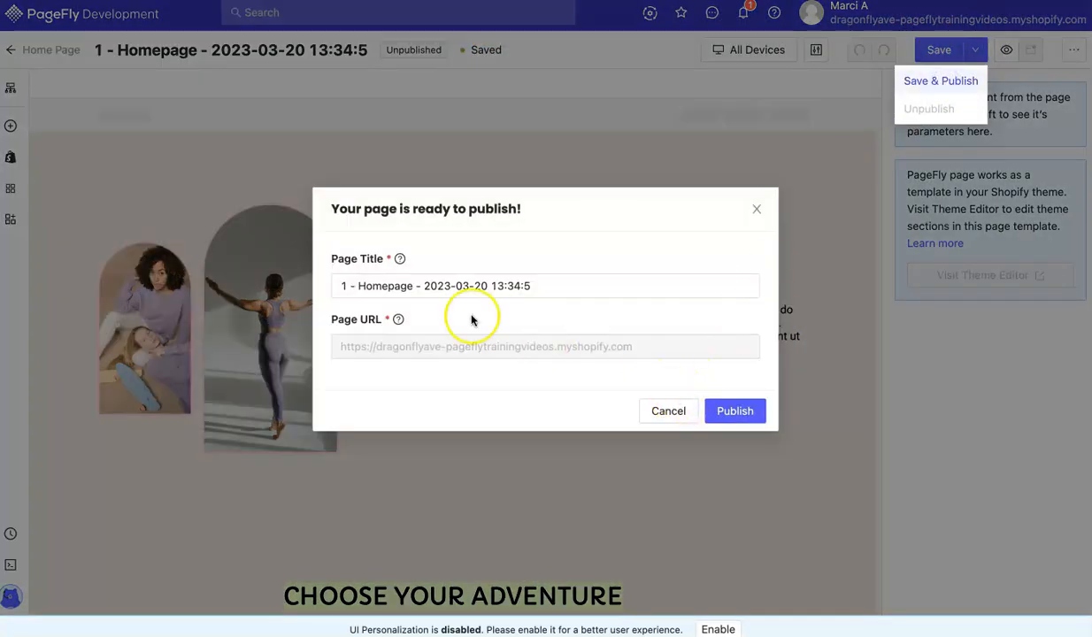
text(home)
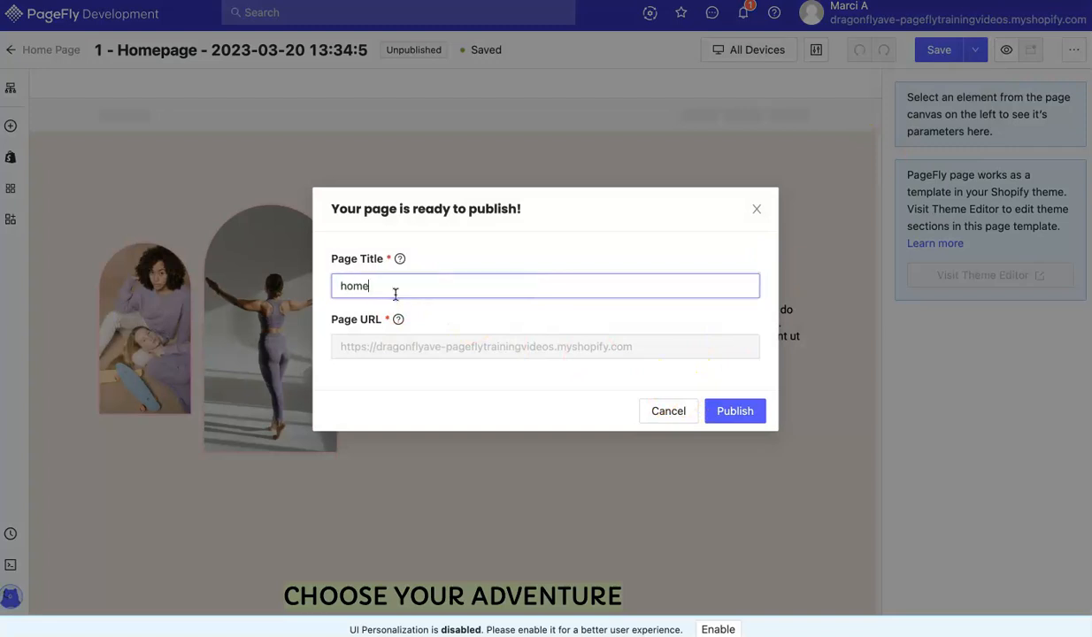
click(731, 410)
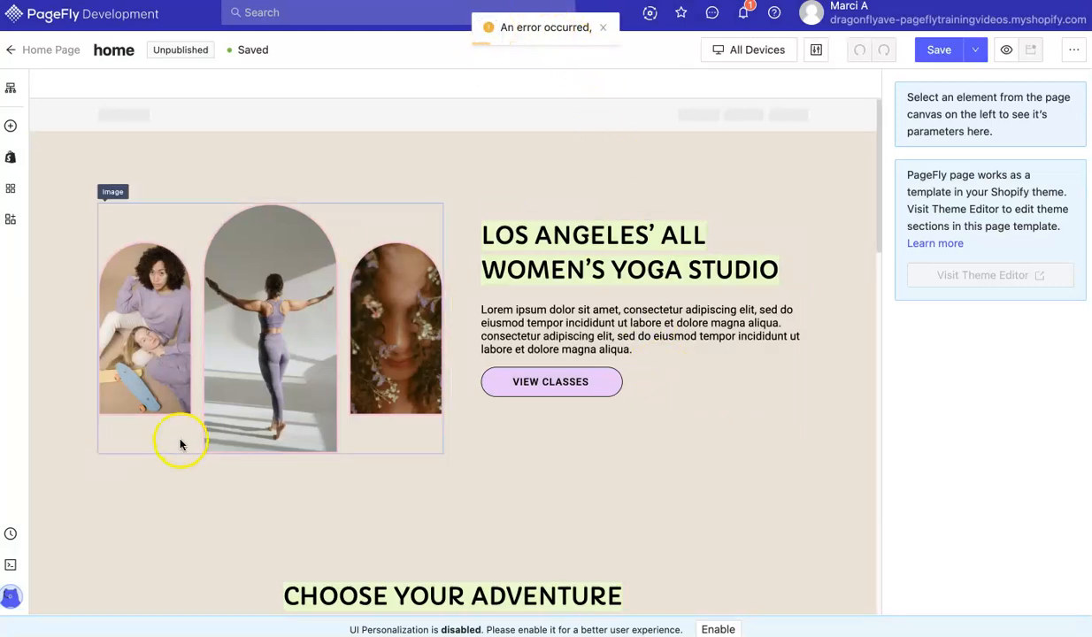
click(939, 50)
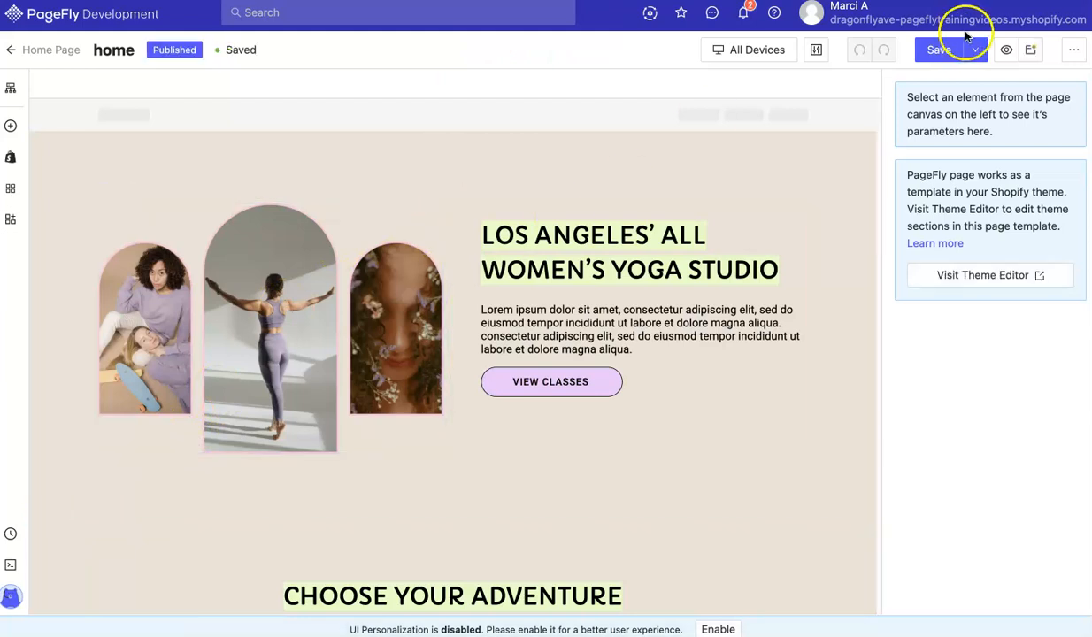
click(976, 49)
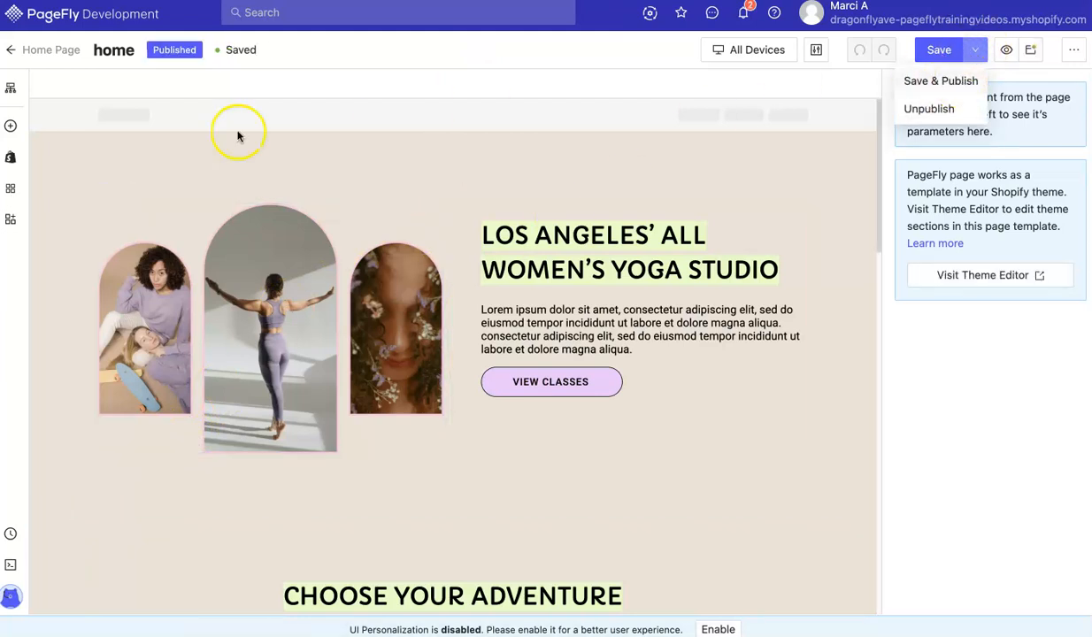
mouse_move(67, 50)
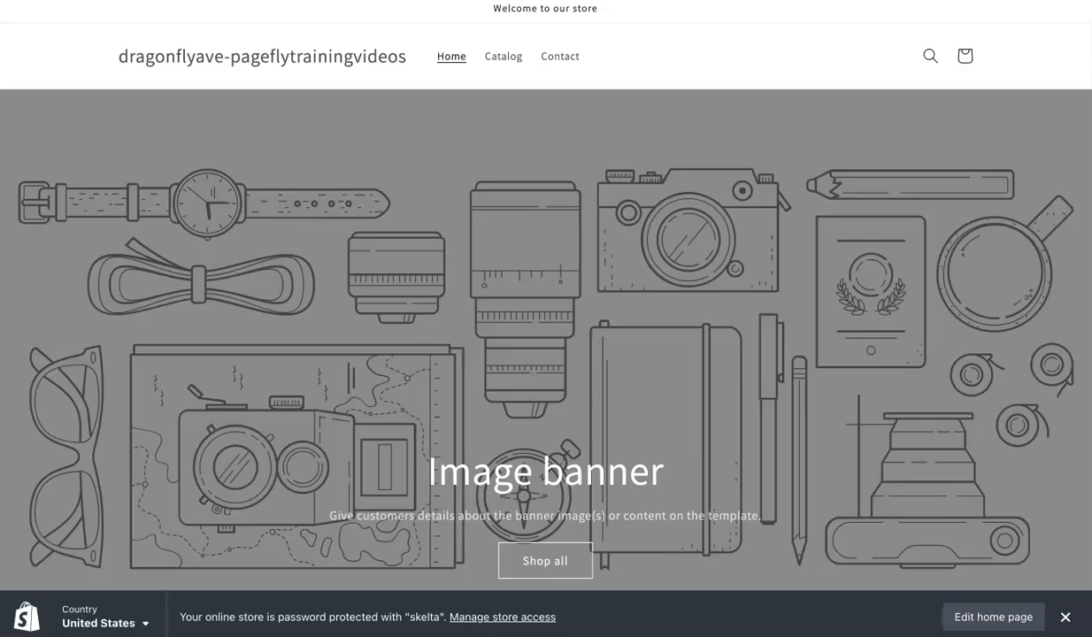
mouse_move(387, 220)
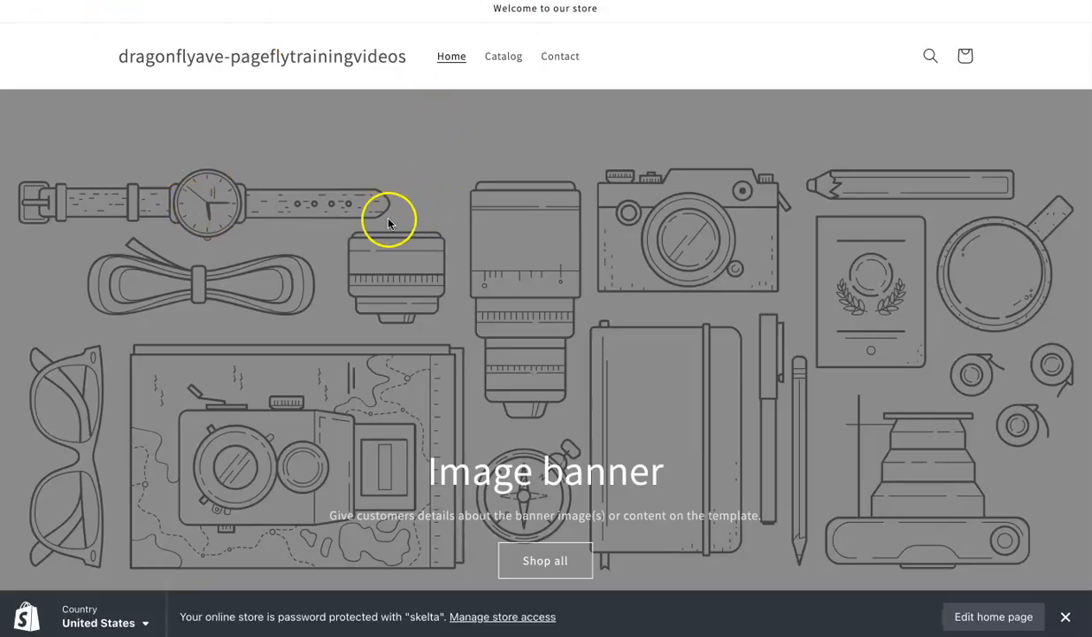
Step: Scroll the storefront preview past Dawn's default banner and featured products
scroll(down, 3)
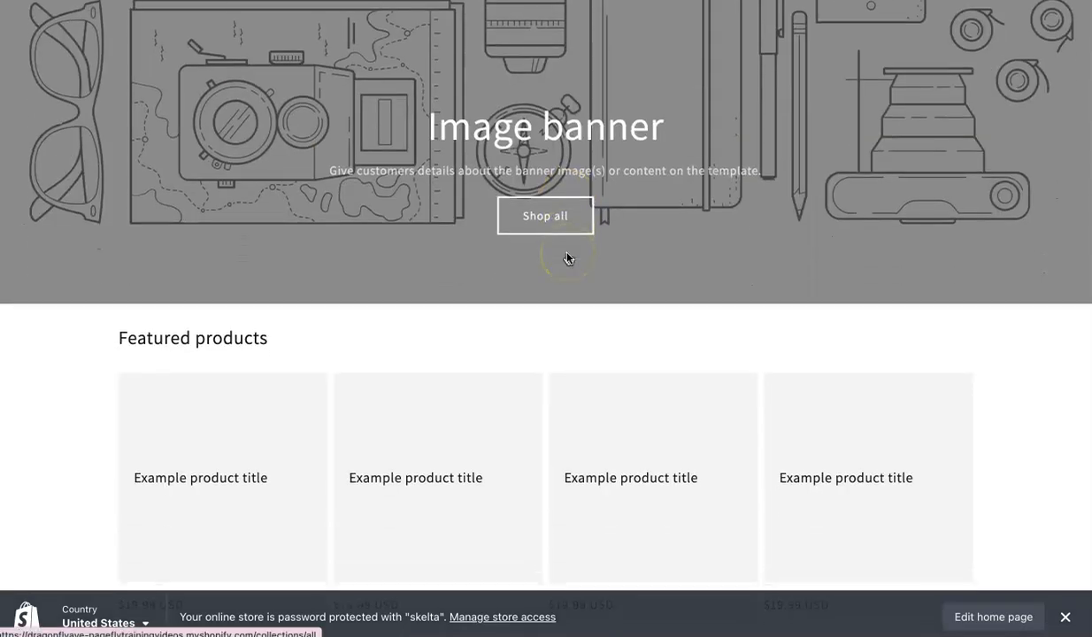
scroll(down, 3)
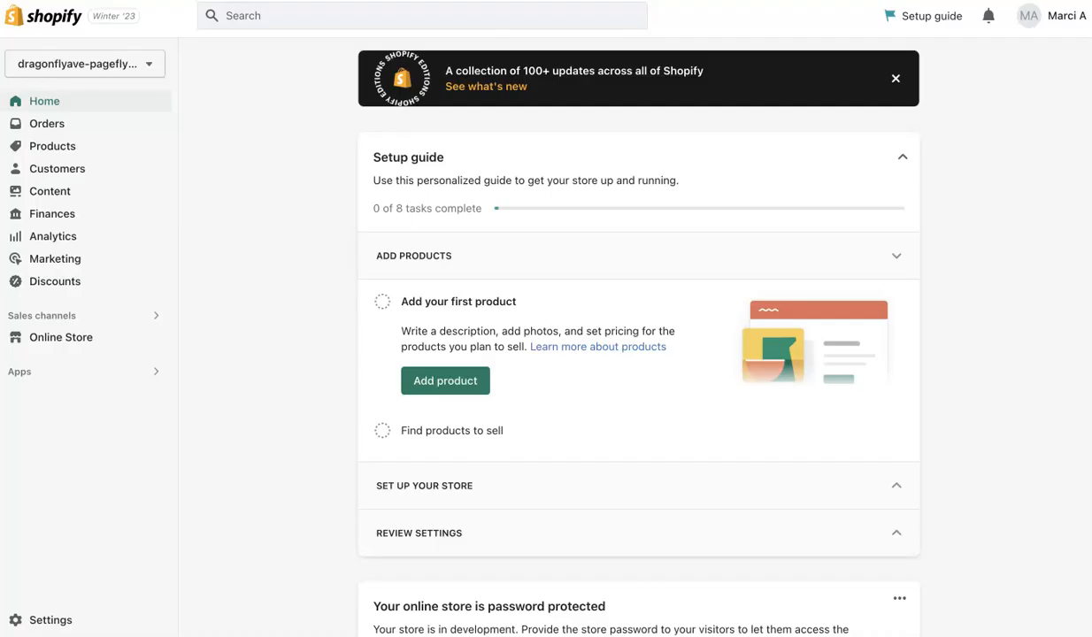
Step: In Dawn's theme editor, hide the Image banner and Featured collection sections and save
click(60, 338)
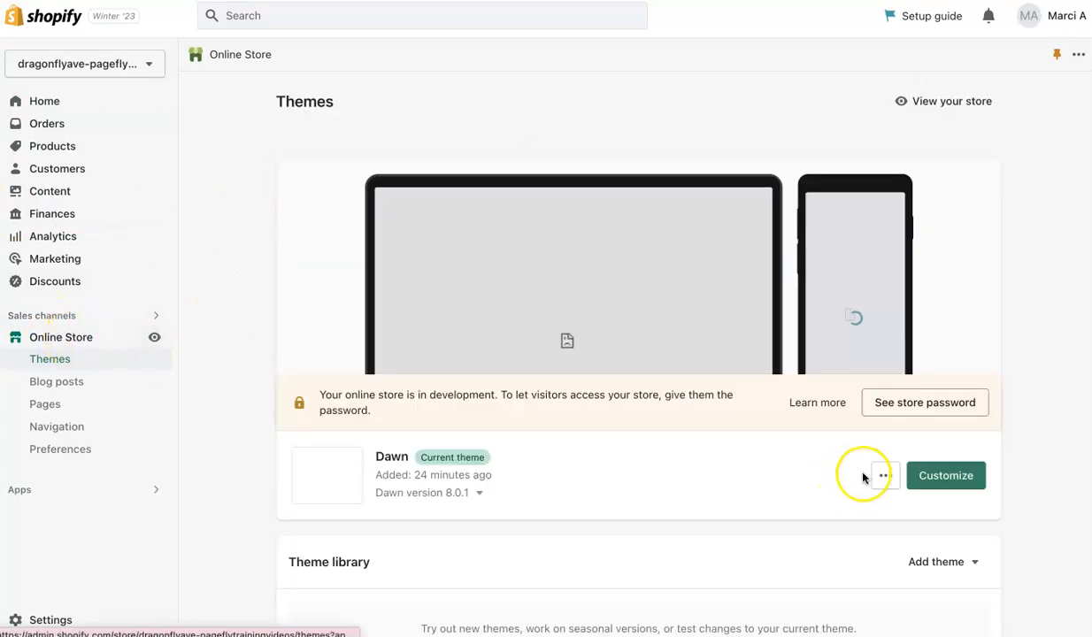
click(946, 476)
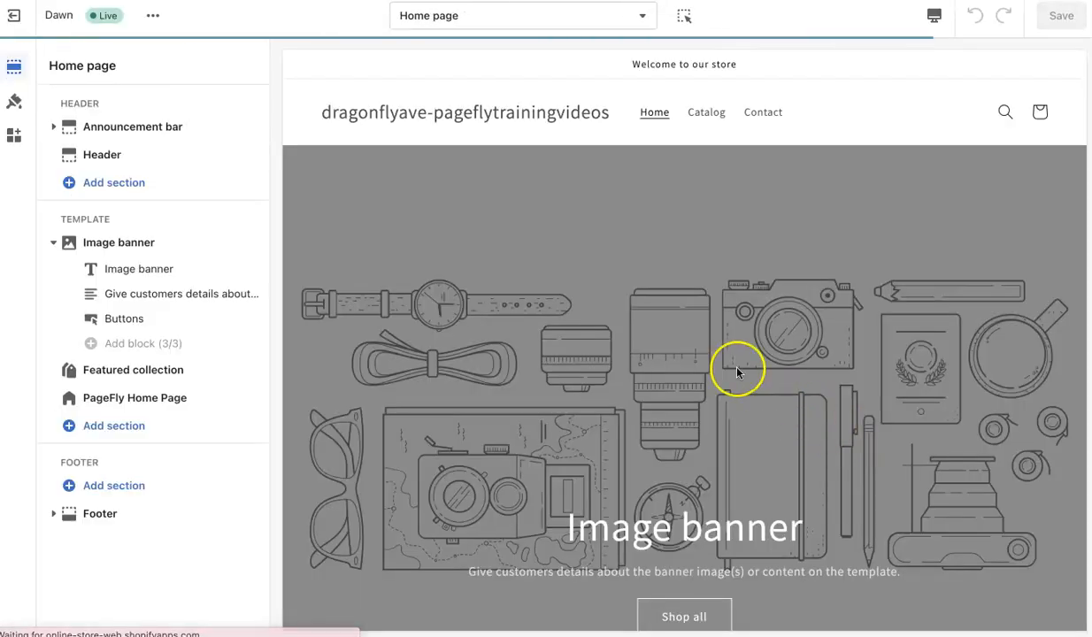
click(53, 242)
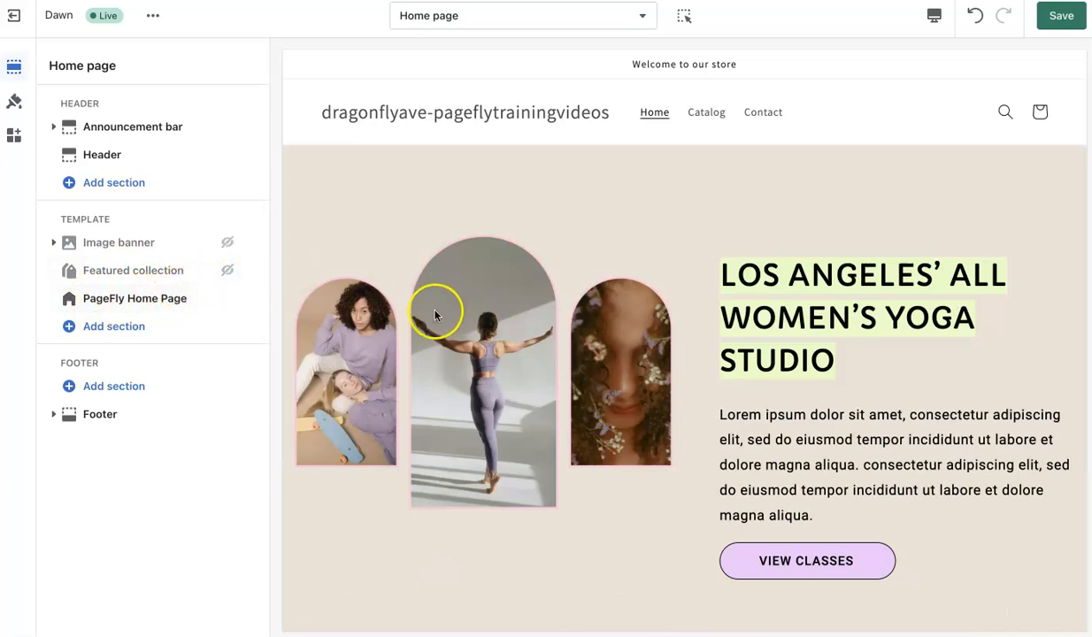
scroll(down, 3)
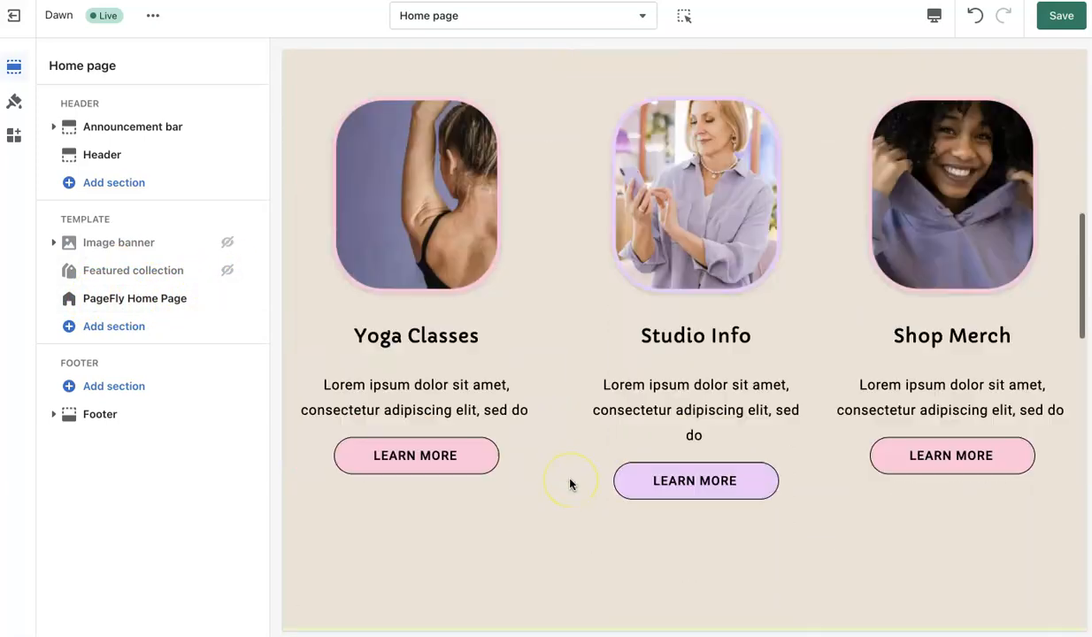
scroll(down, 3)
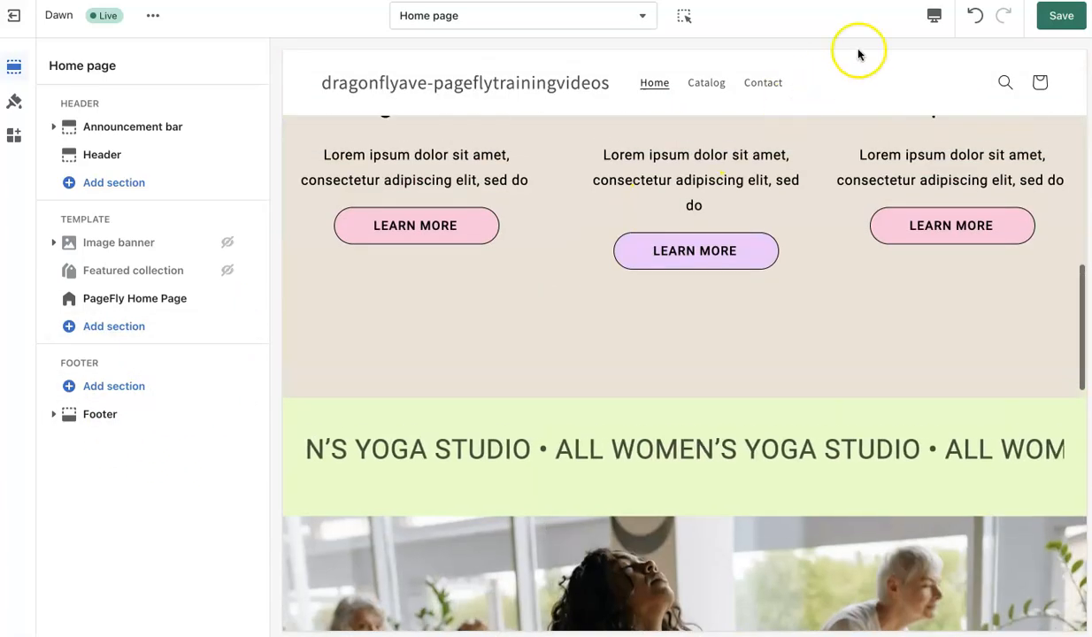
click(935, 16)
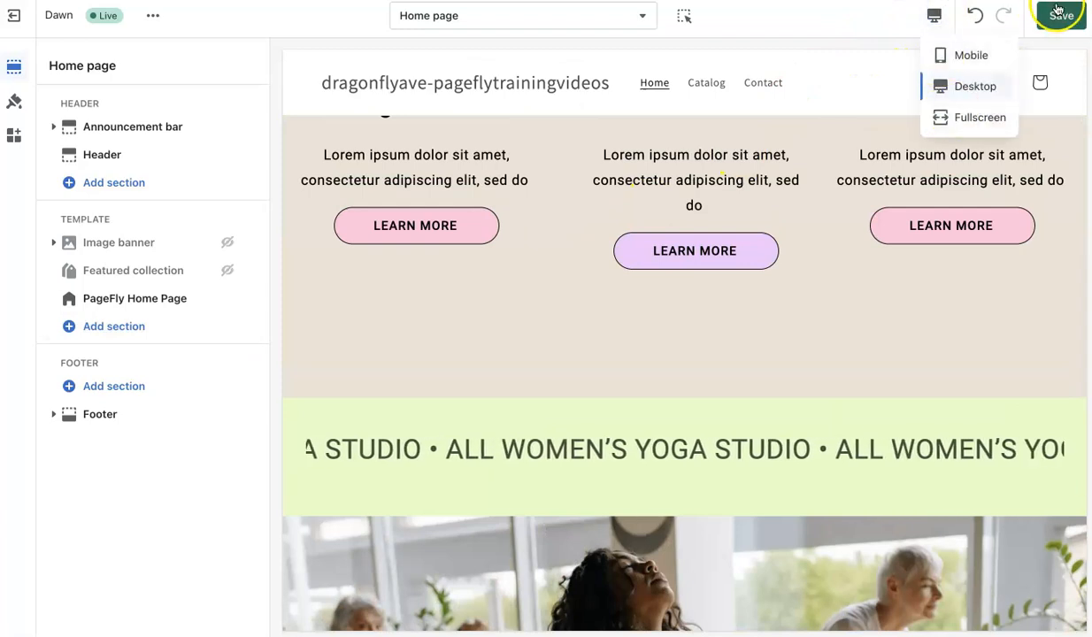
click(1061, 15)
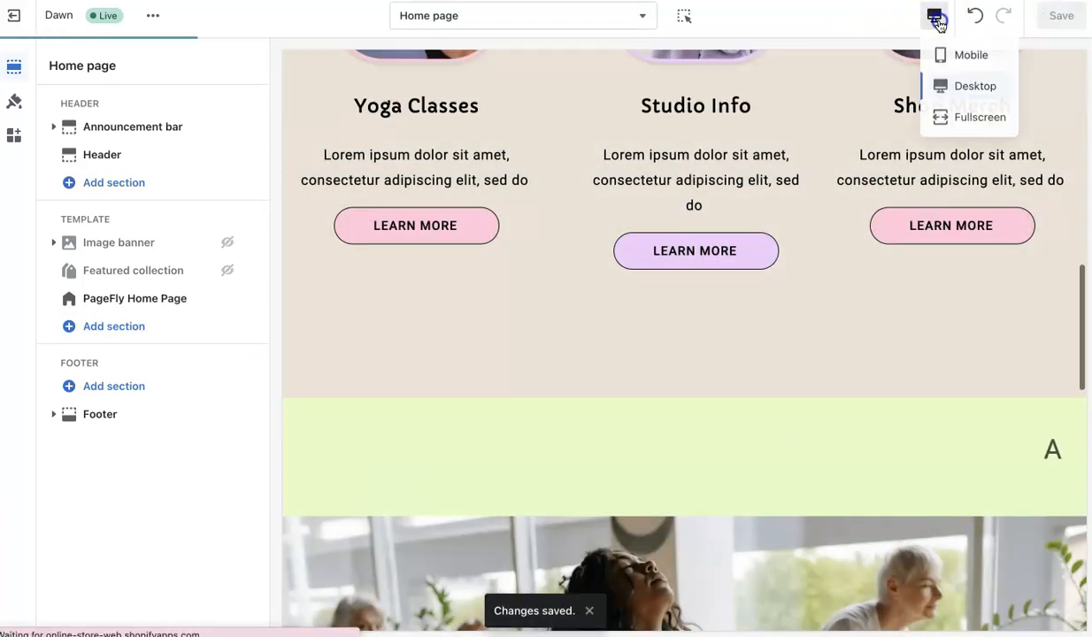
Step: Switch the preview to Fullscreen and scroll the yoga-studio page from hero to footer
click(980, 117)
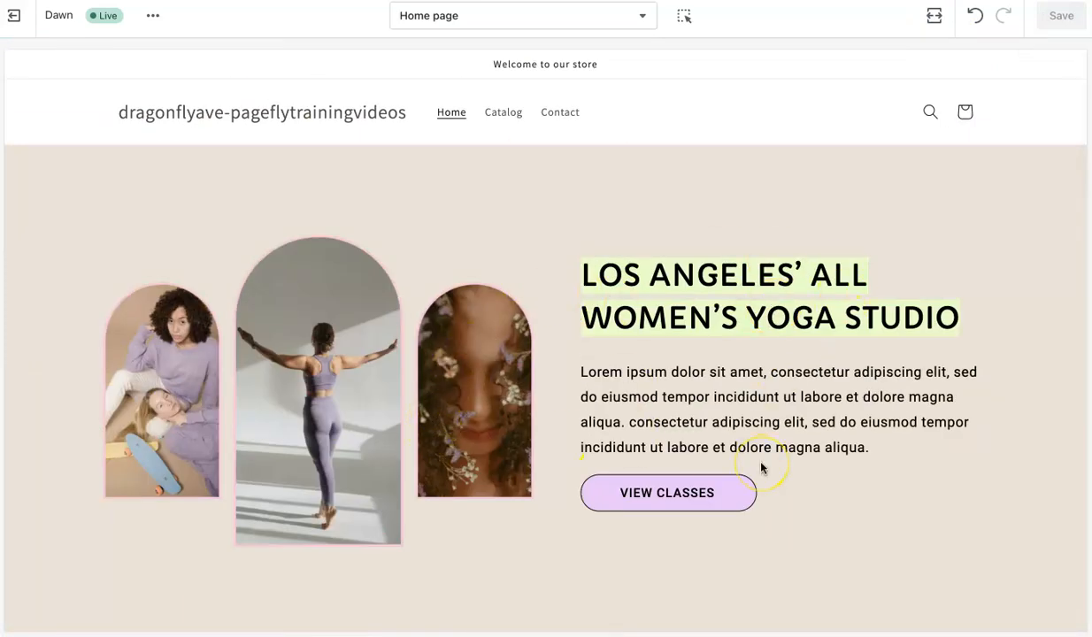
scroll(down, 3)
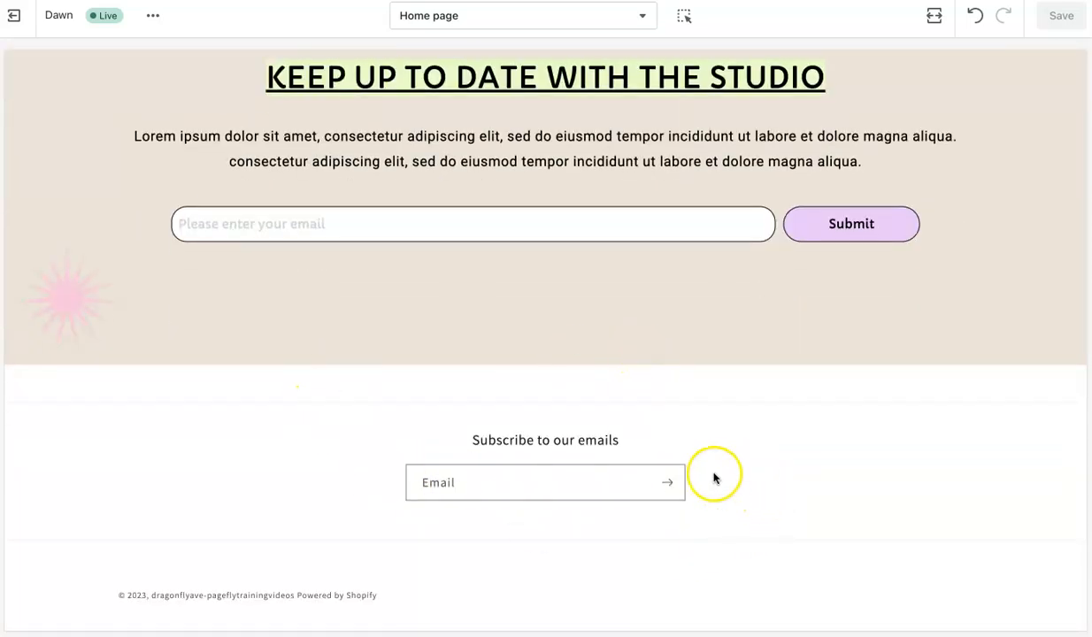
scroll(up, 3)
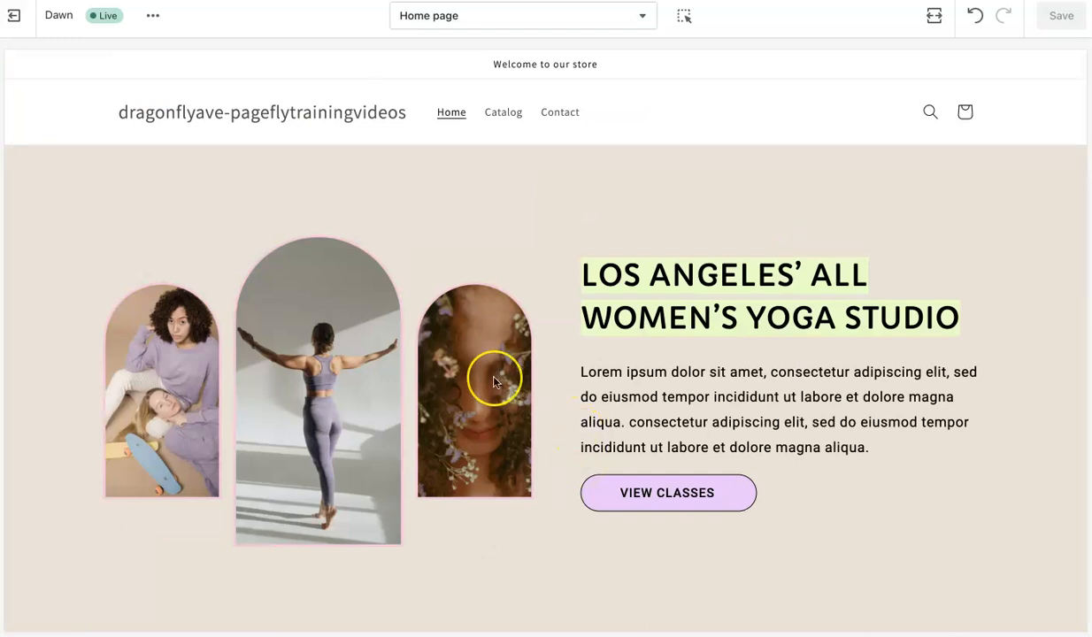
mouse_move(496, 382)
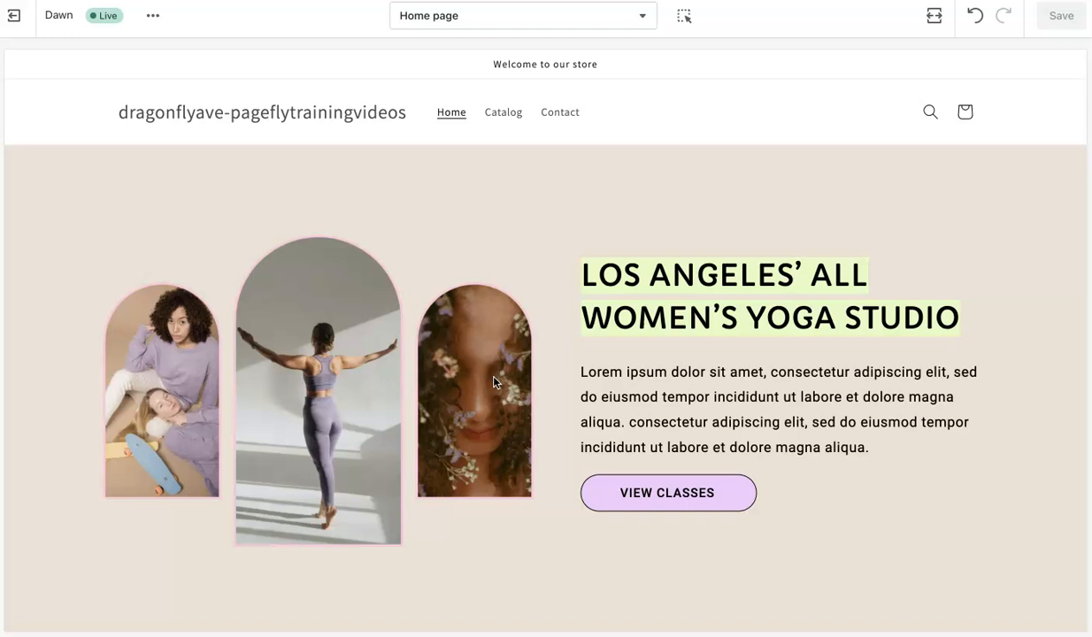
mouse_move(964, 113)
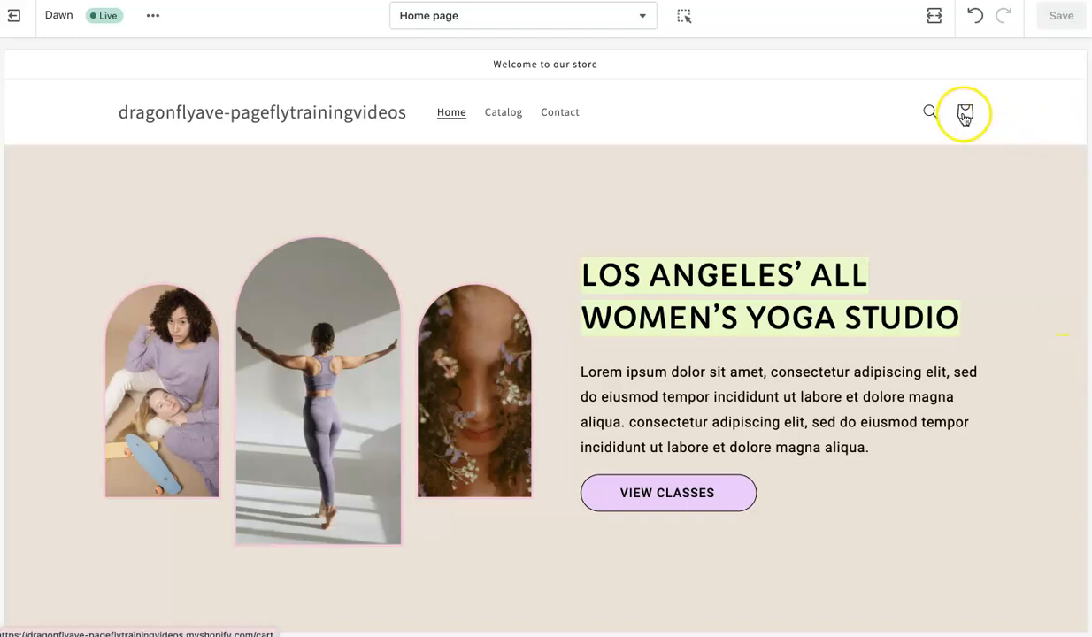
Step: Preview the empty Cart page, then return to the home page template
click(964, 113)
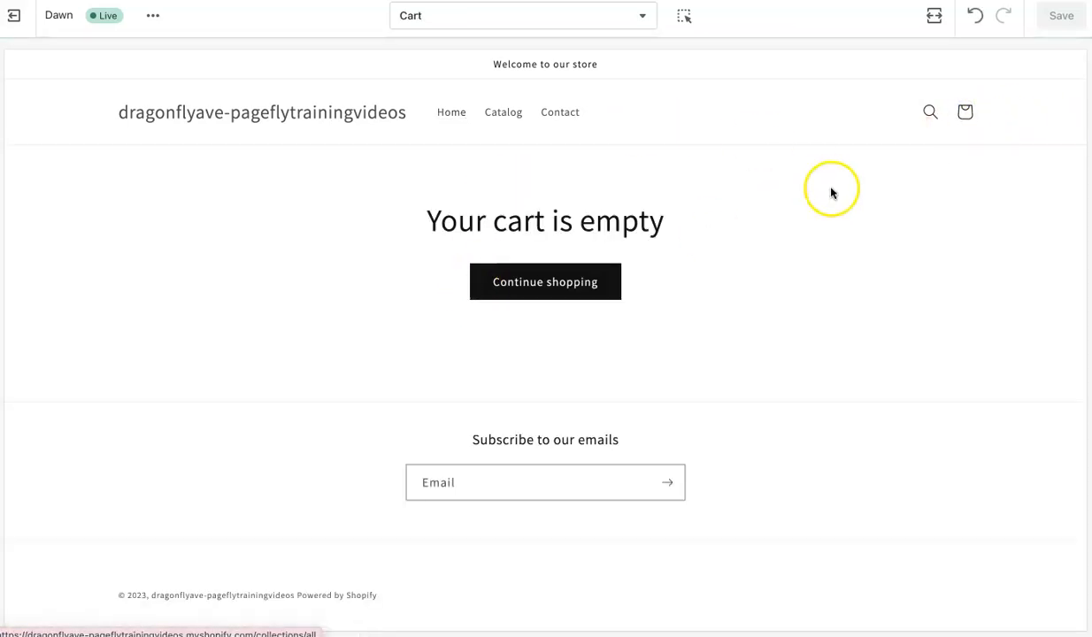
mouse_move(930, 113)
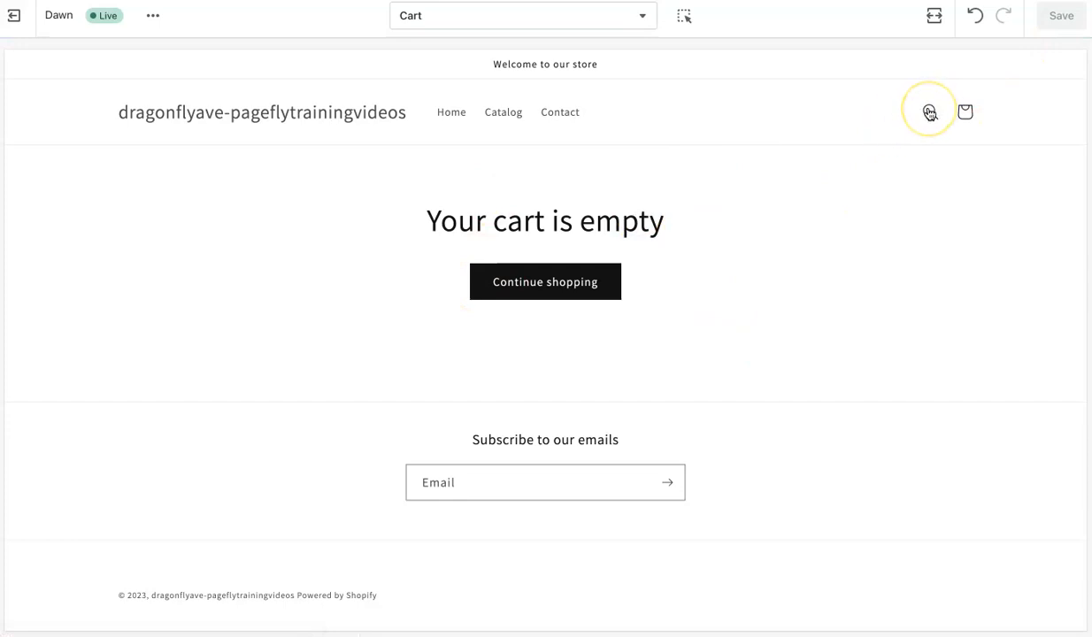
mouse_move(808, 121)
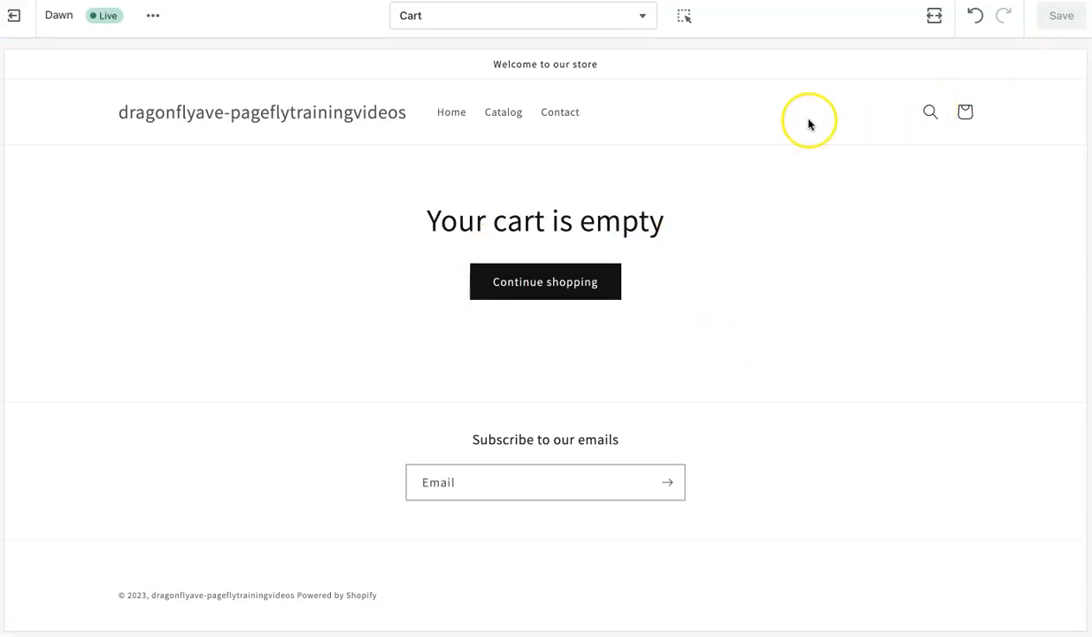
mouse_move(808, 121)
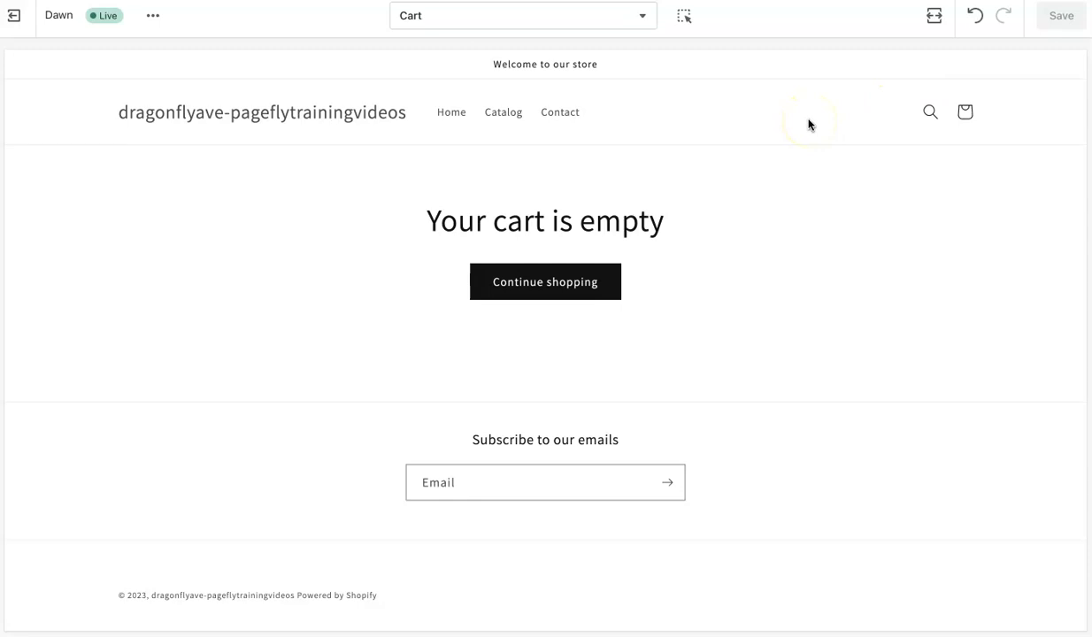
mouse_move(695, 286)
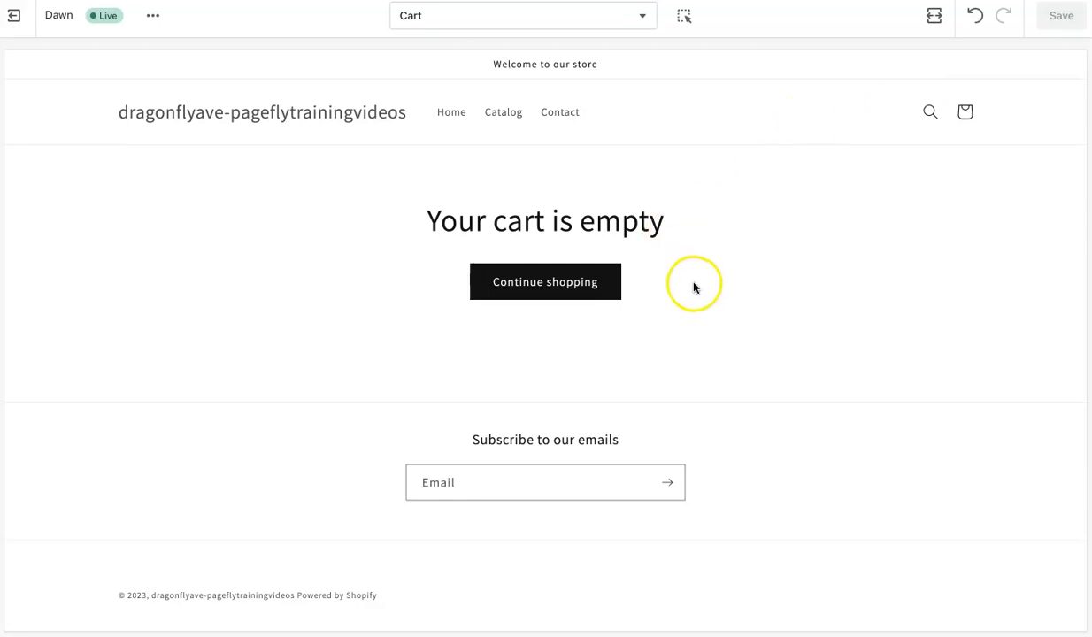
mouse_move(691, 283)
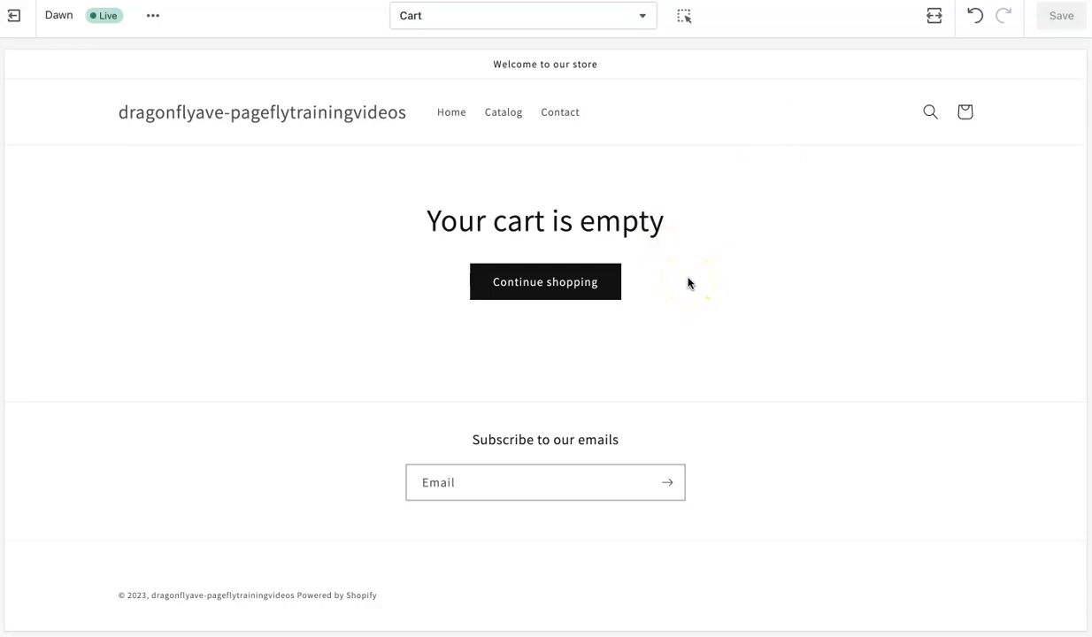
mouse_move(645, 85)
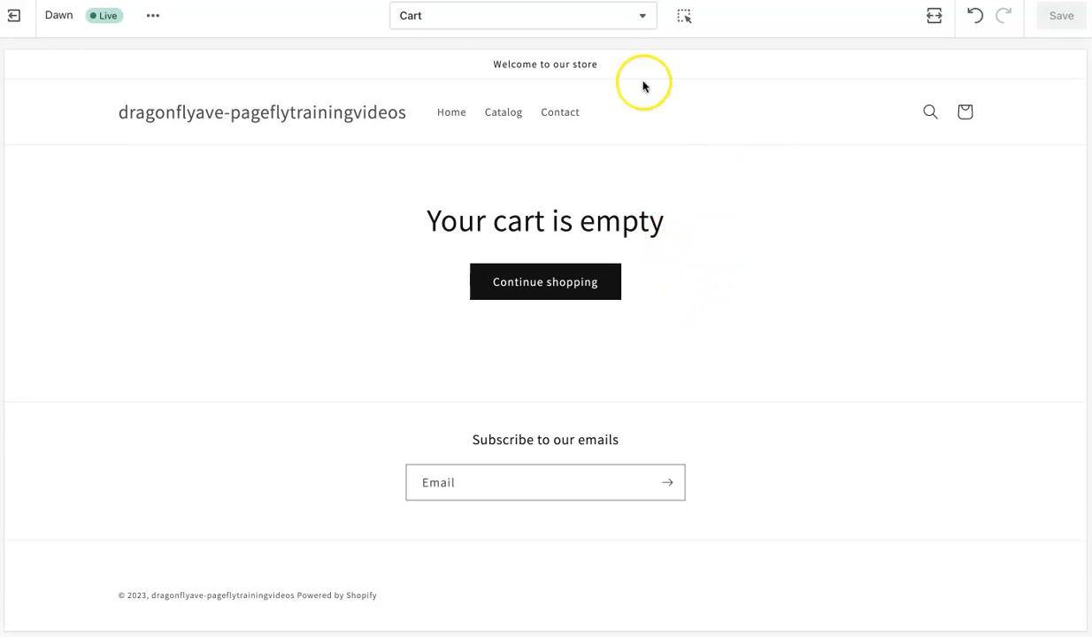
click(521, 16)
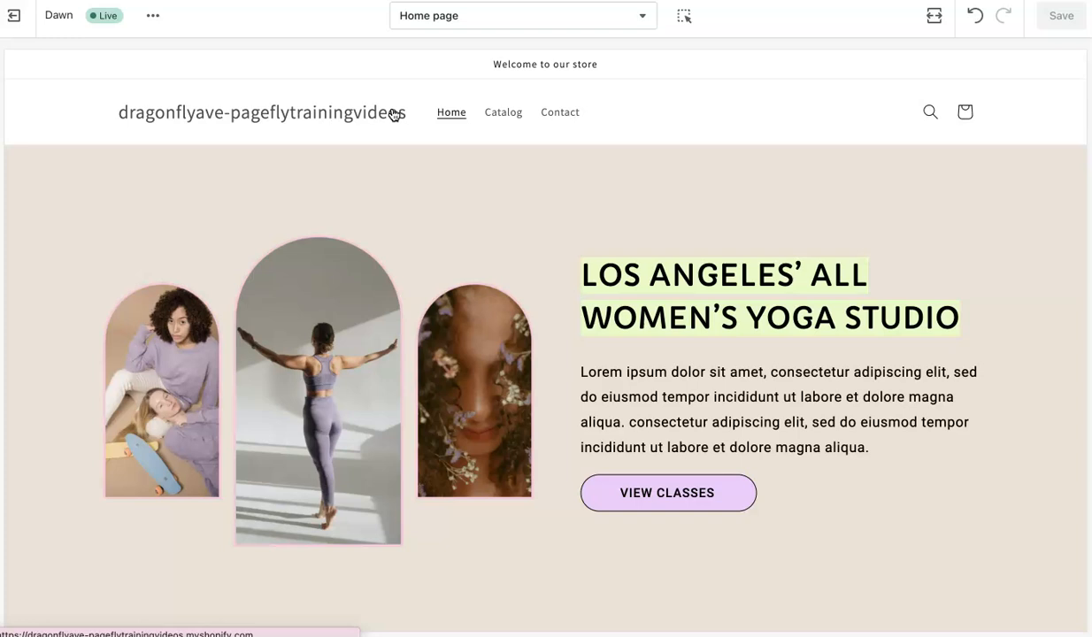
mouse_move(445, 193)
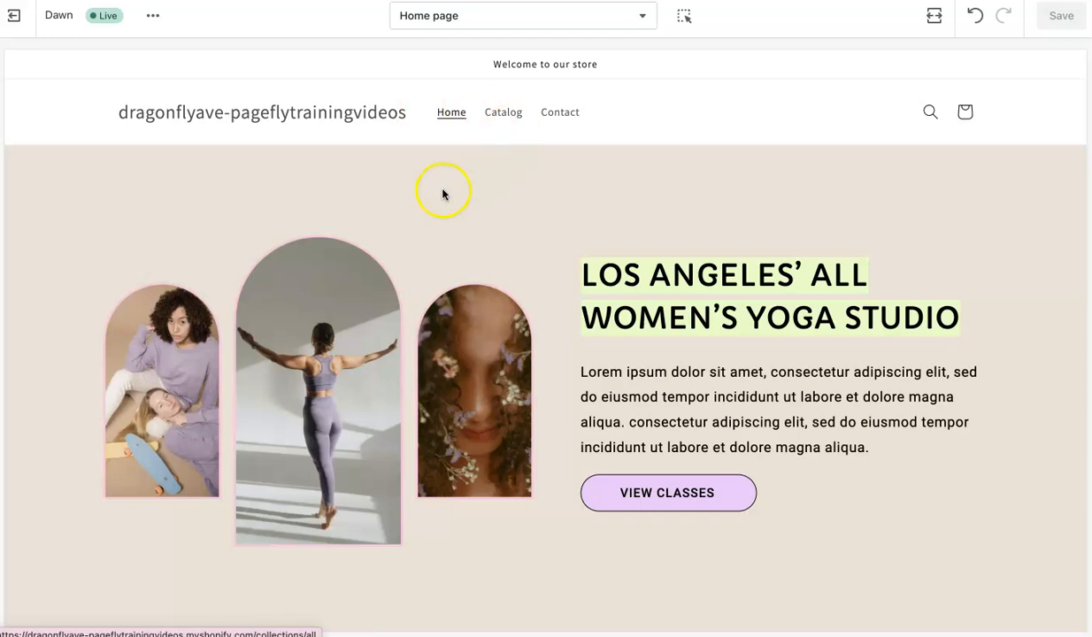
mouse_move(429, 196)
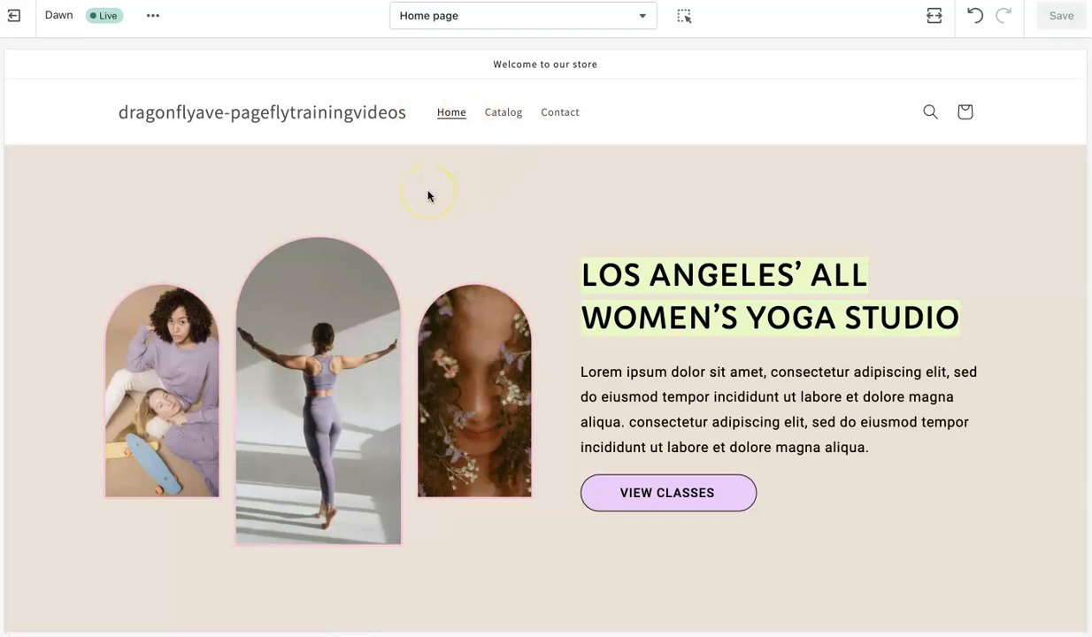
mouse_move(546, 262)
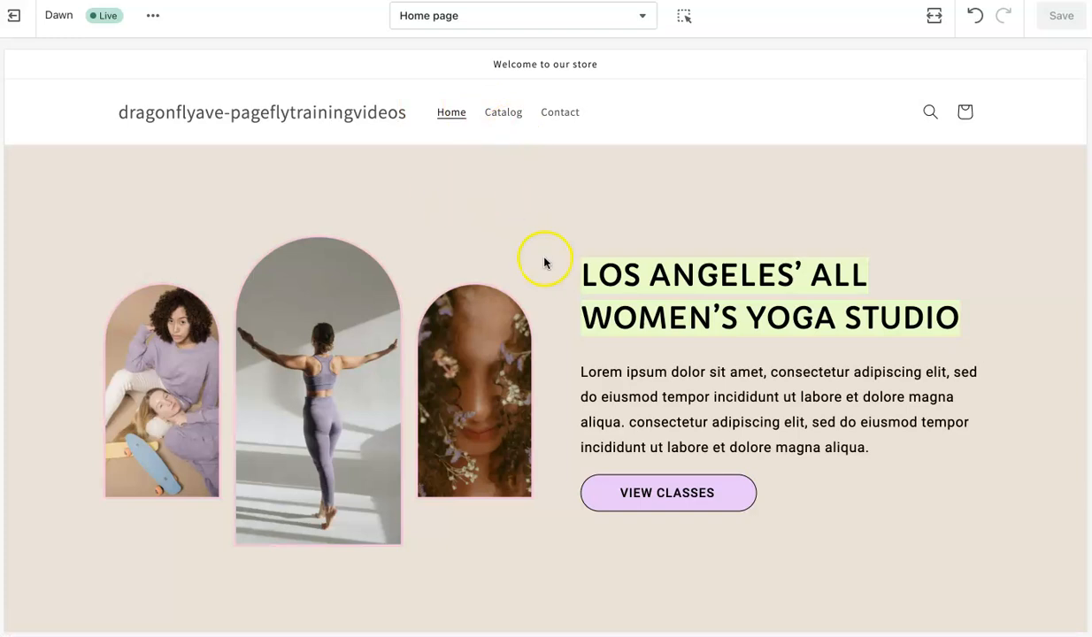
Step: Scroll the yoga-studio home page down to the Online Classes banner and back to the hero
scroll(down, 3)
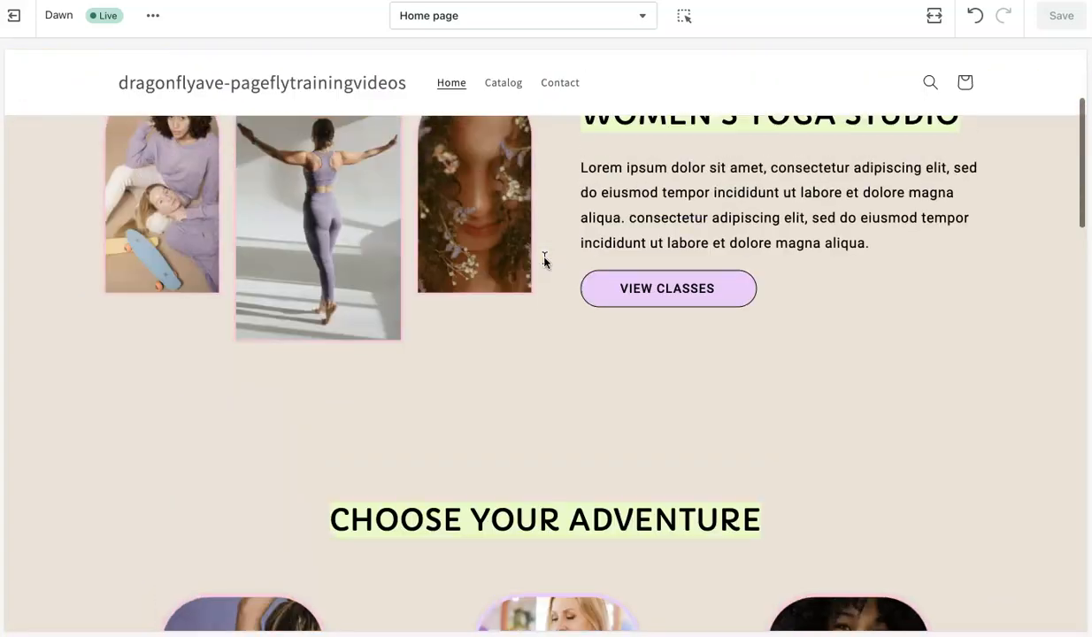
scroll(up, 3)
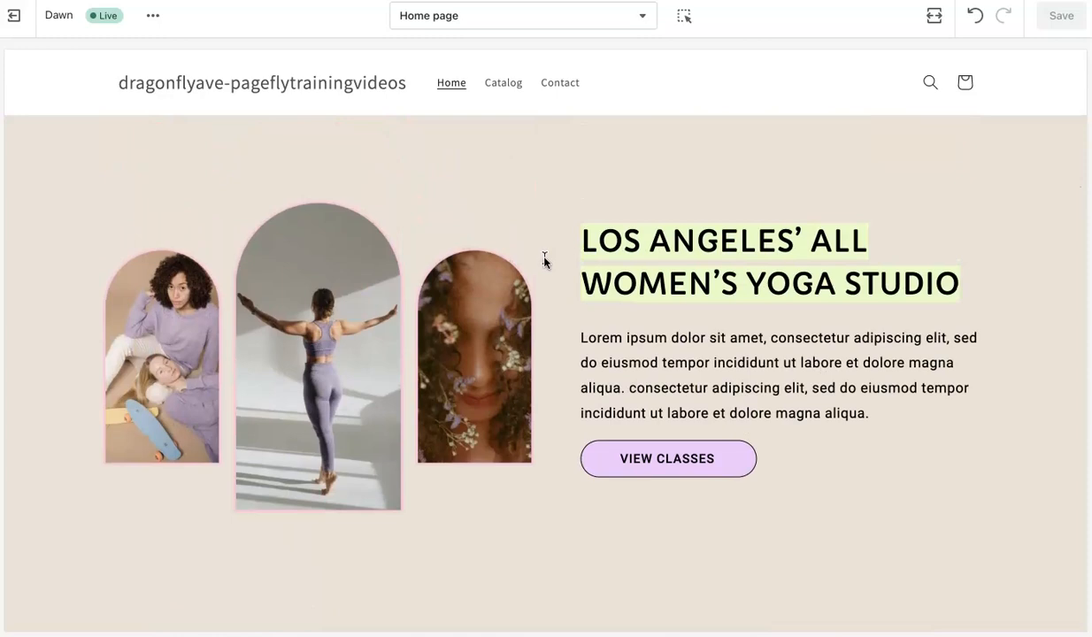
scroll(down, 3)
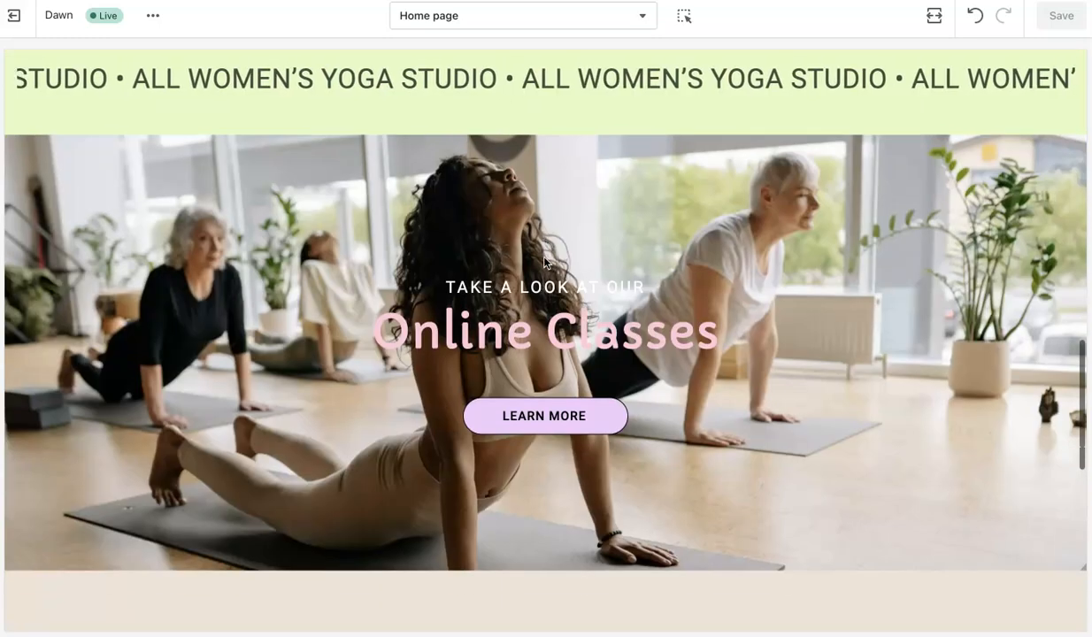
scroll(down, 3)
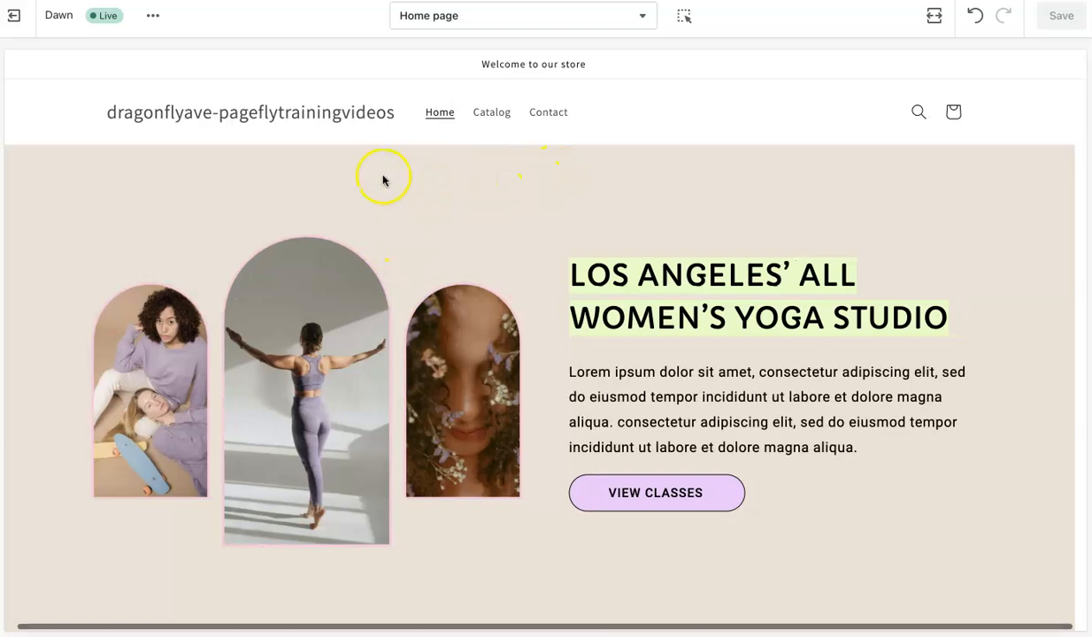
mouse_move(359, 184)
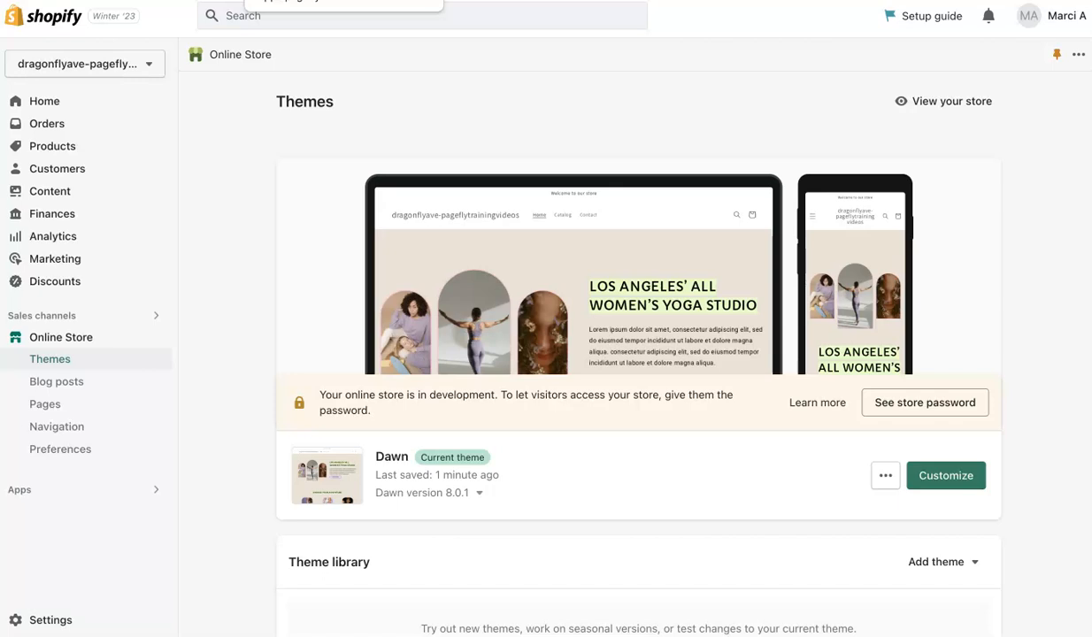
mouse_move(470, 222)
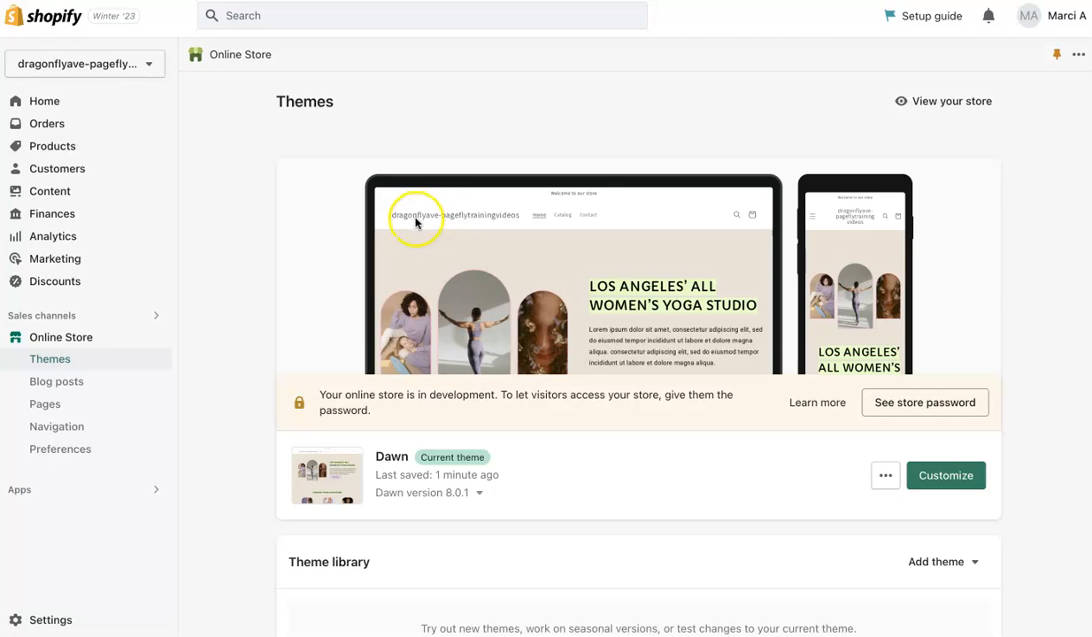
mouse_move(536, 232)
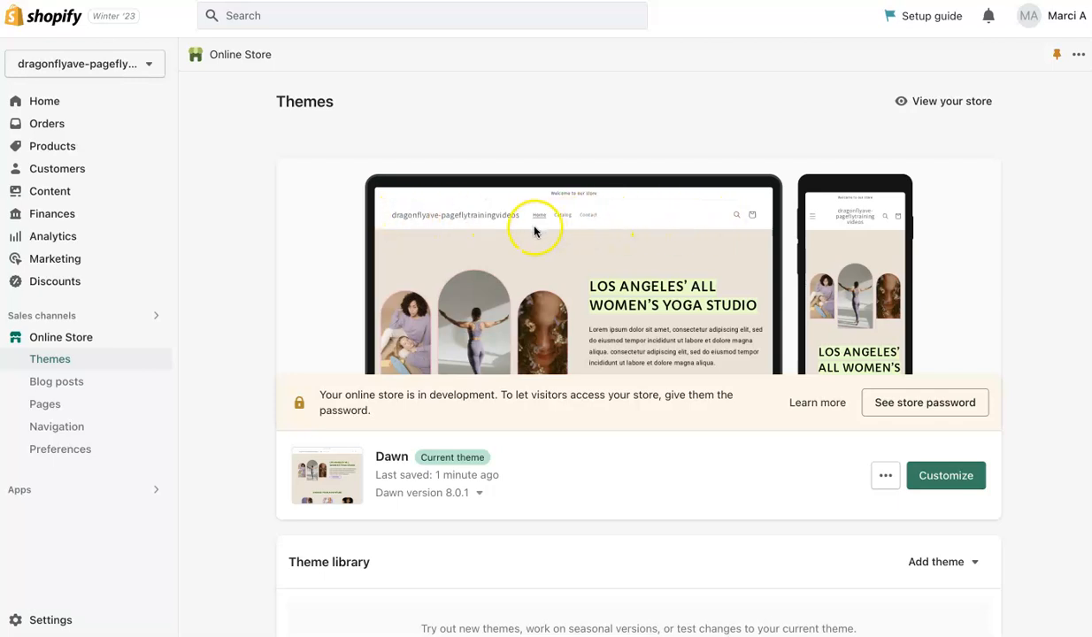
mouse_move(434, 220)
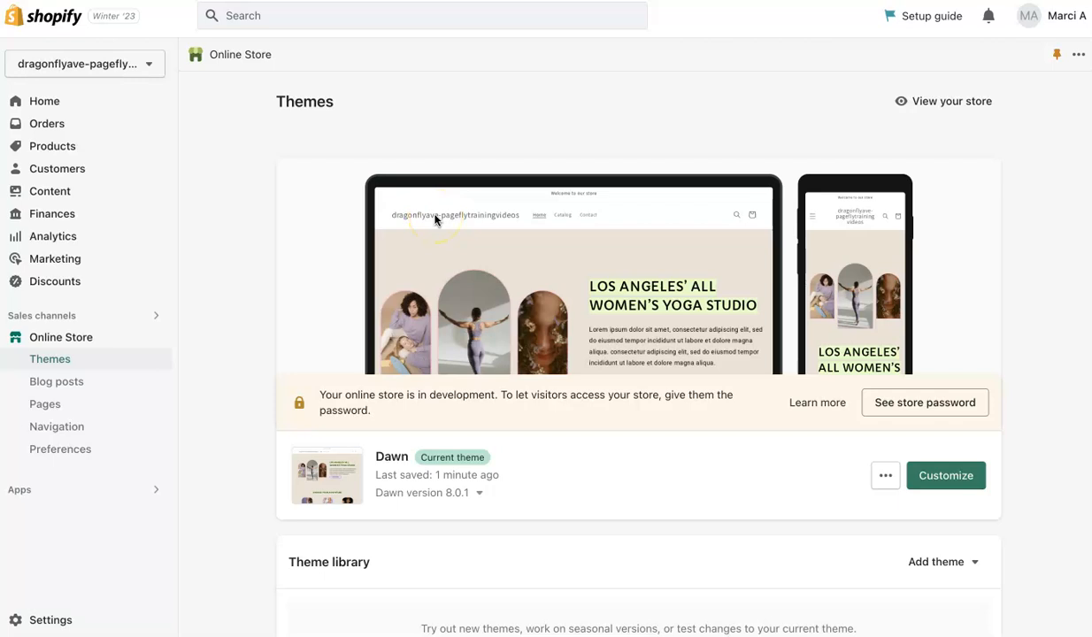
Step: Scroll the Themes page through Theme library and Popular free themes, then back up
scroll(down, 3)
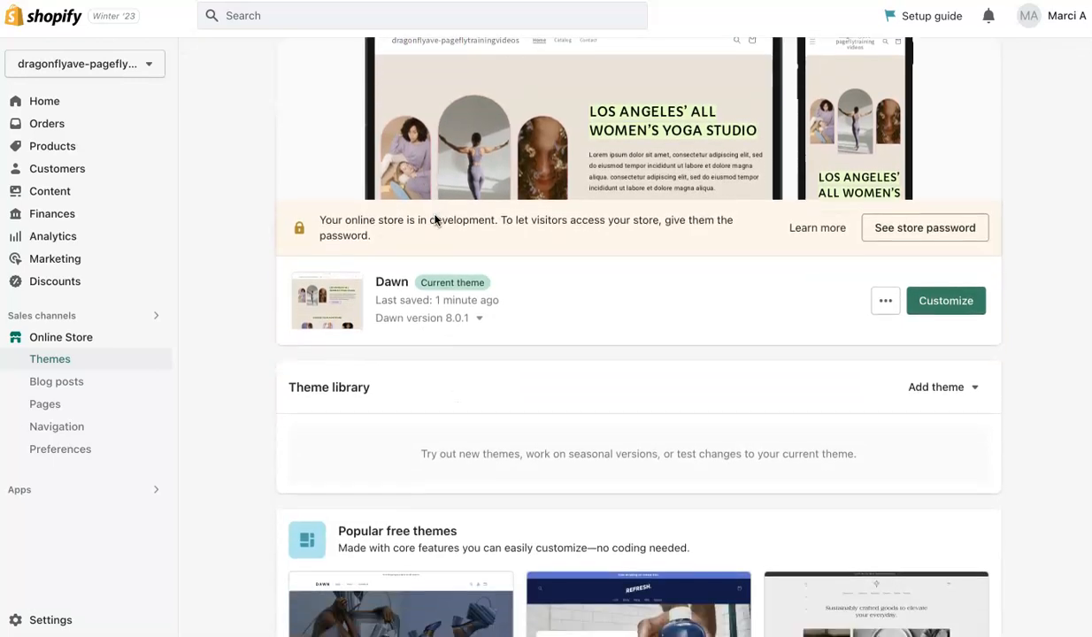
scroll(up, 3)
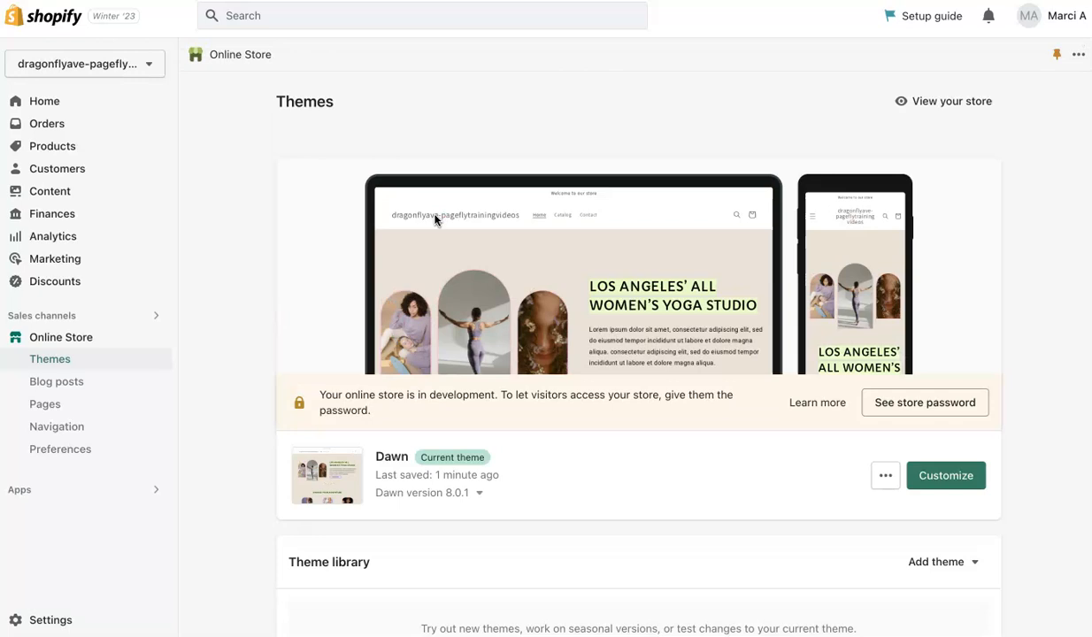
scroll(down, 3)
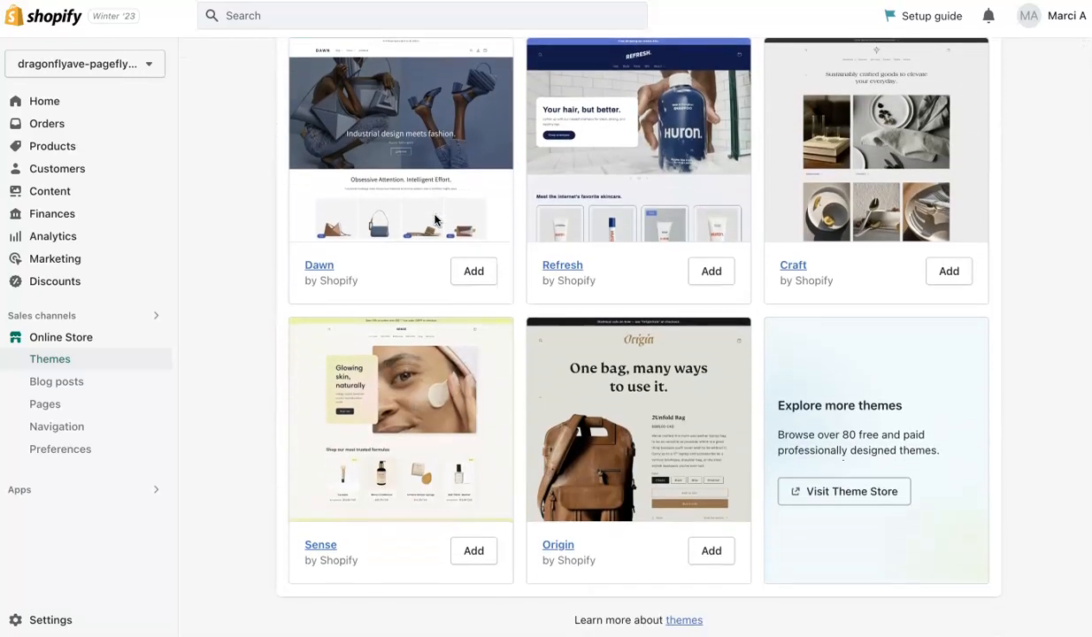
scroll(up, 3)
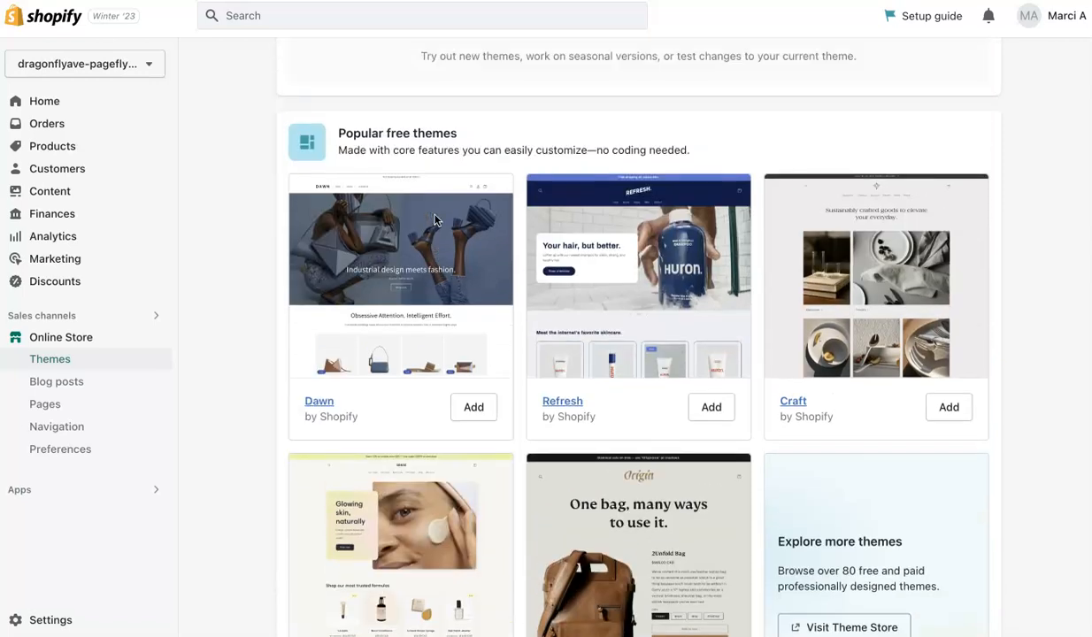
scroll(up, 3)
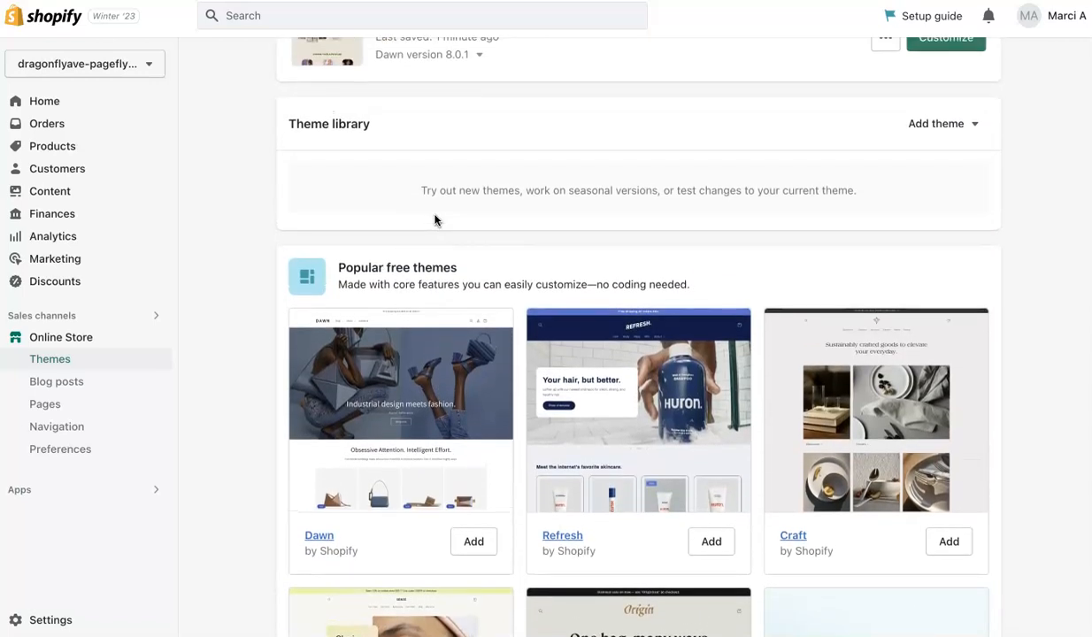
mouse_move(430, 372)
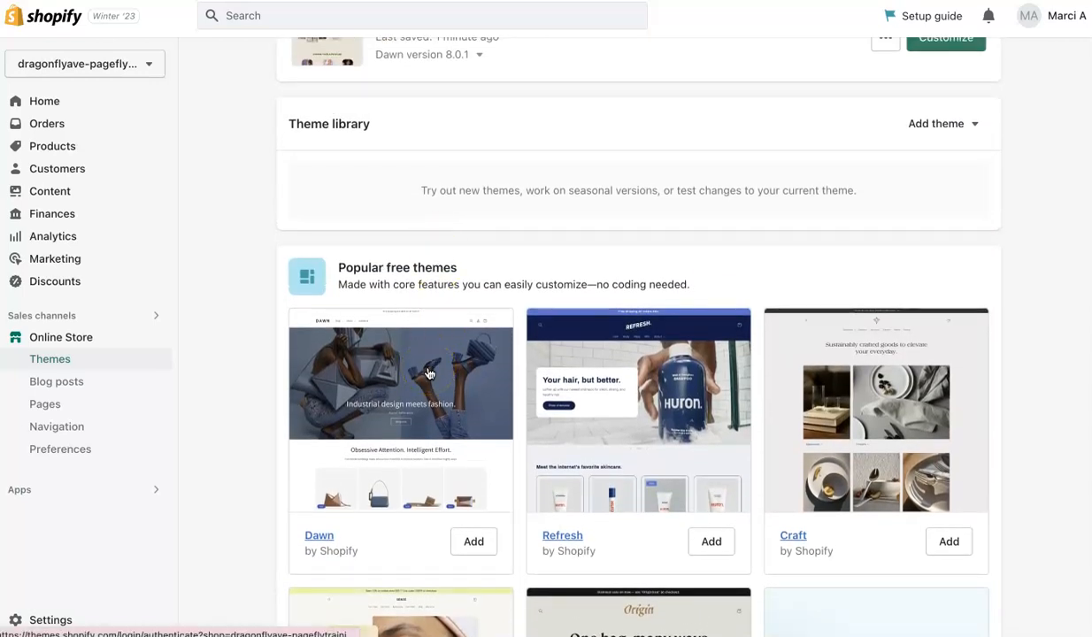
scroll(down, 3)
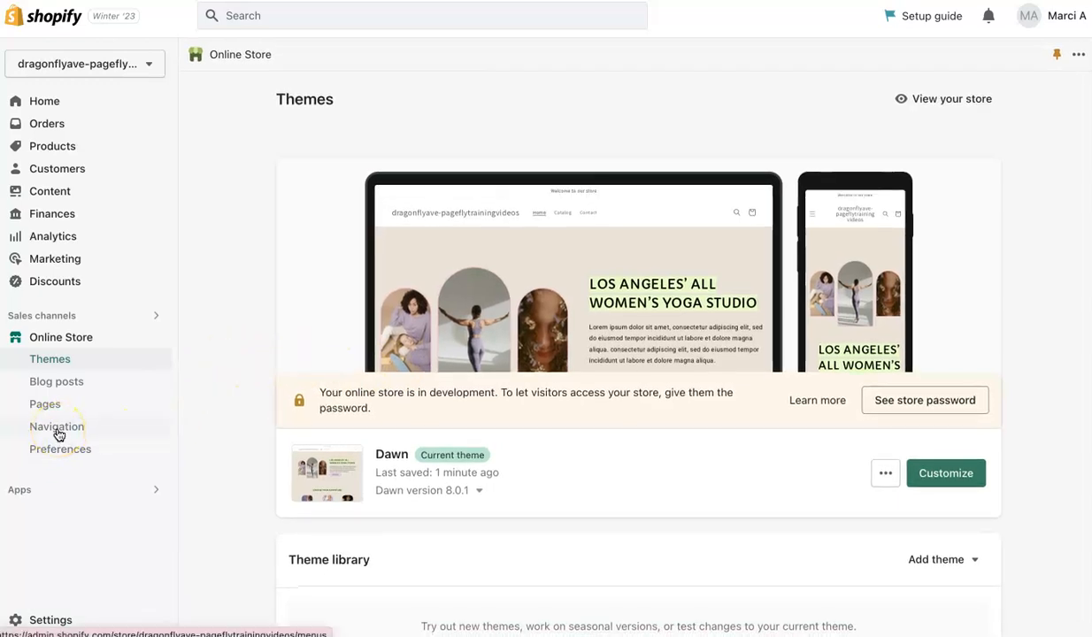
Step: Look over the Navigation menus and empty Blog posts, then the empty Products page
click(57, 427)
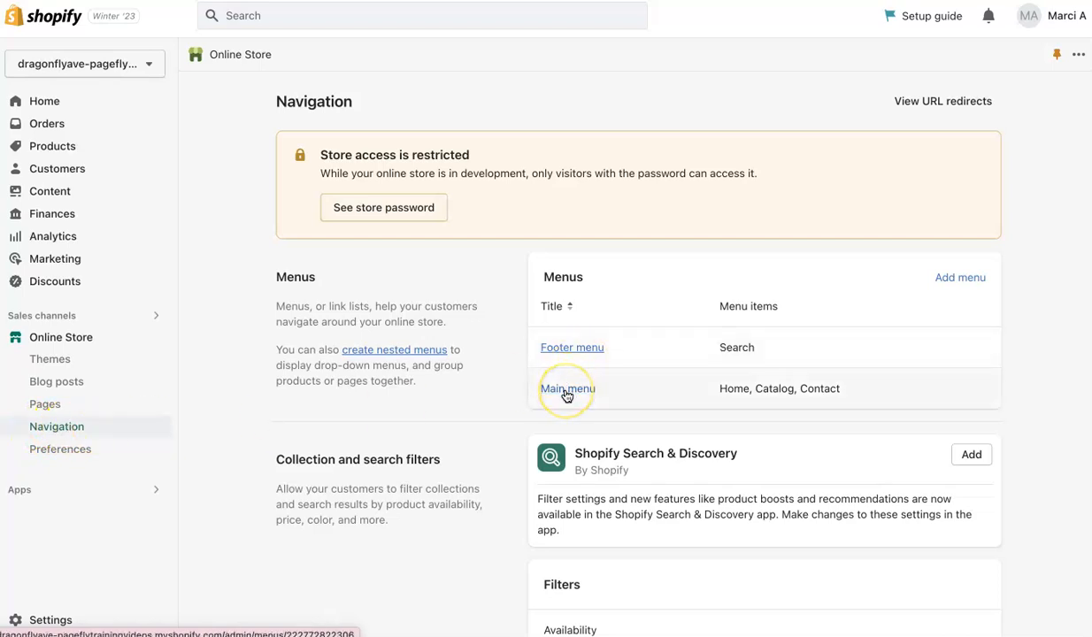
mouse_move(479, 348)
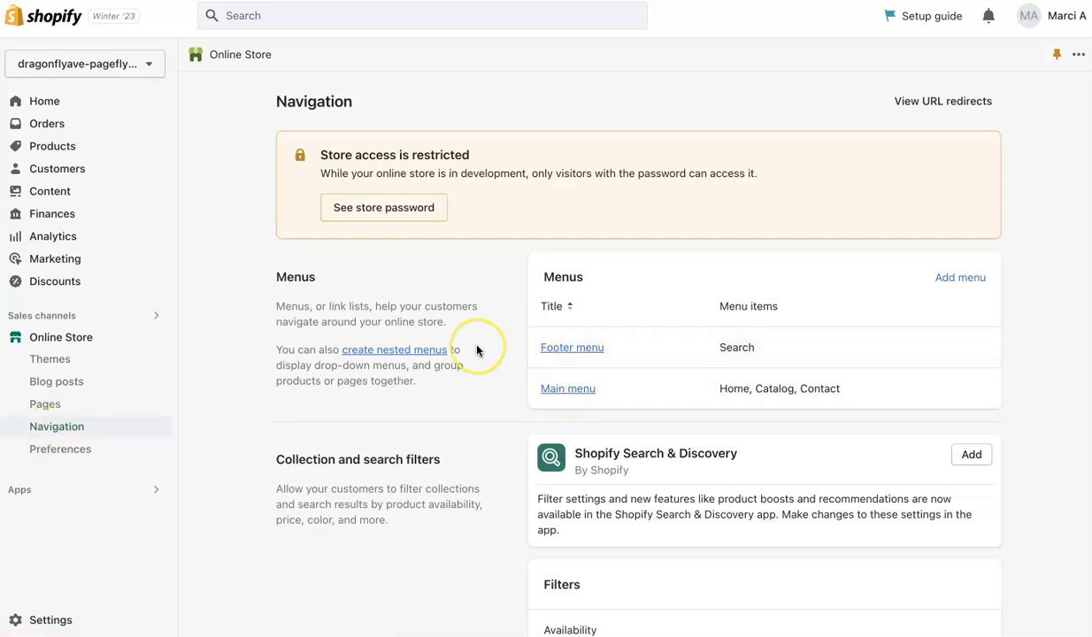
scroll(down, 3)
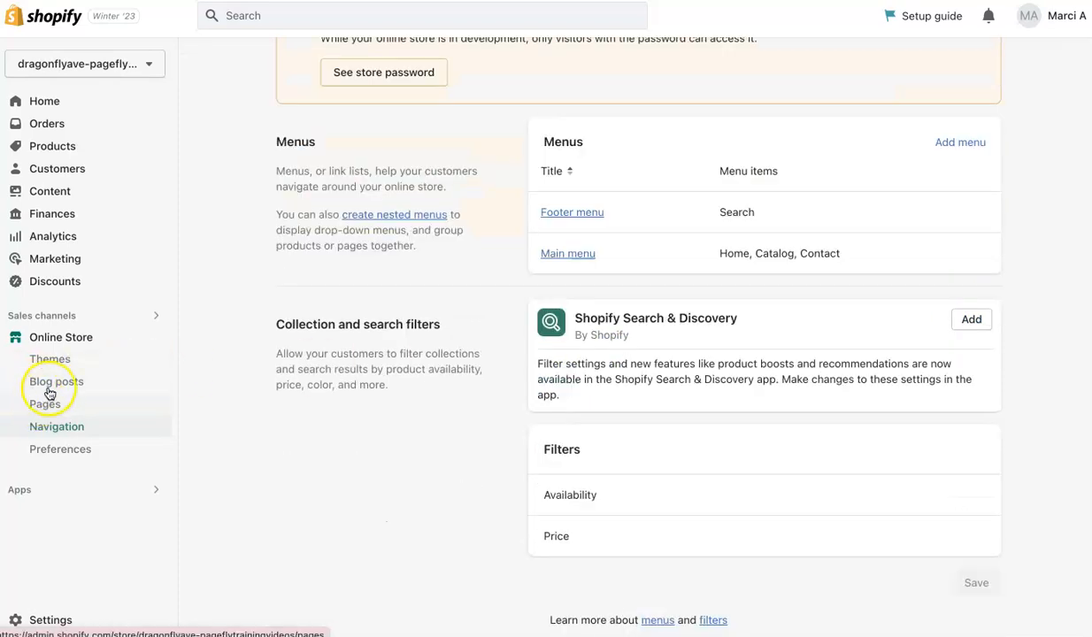
click(56, 382)
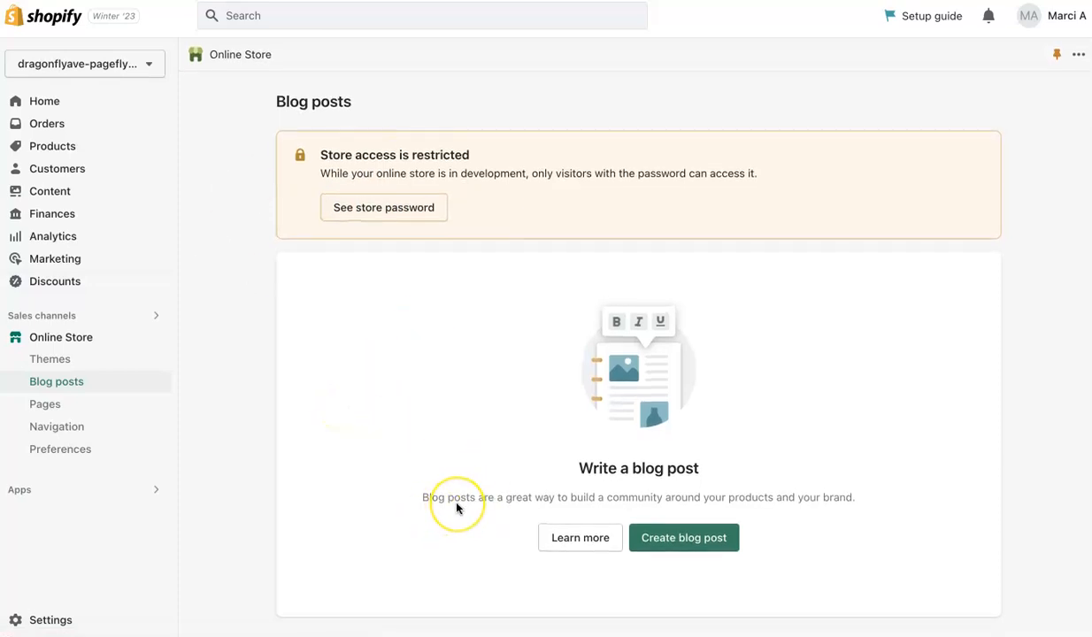
mouse_move(457, 507)
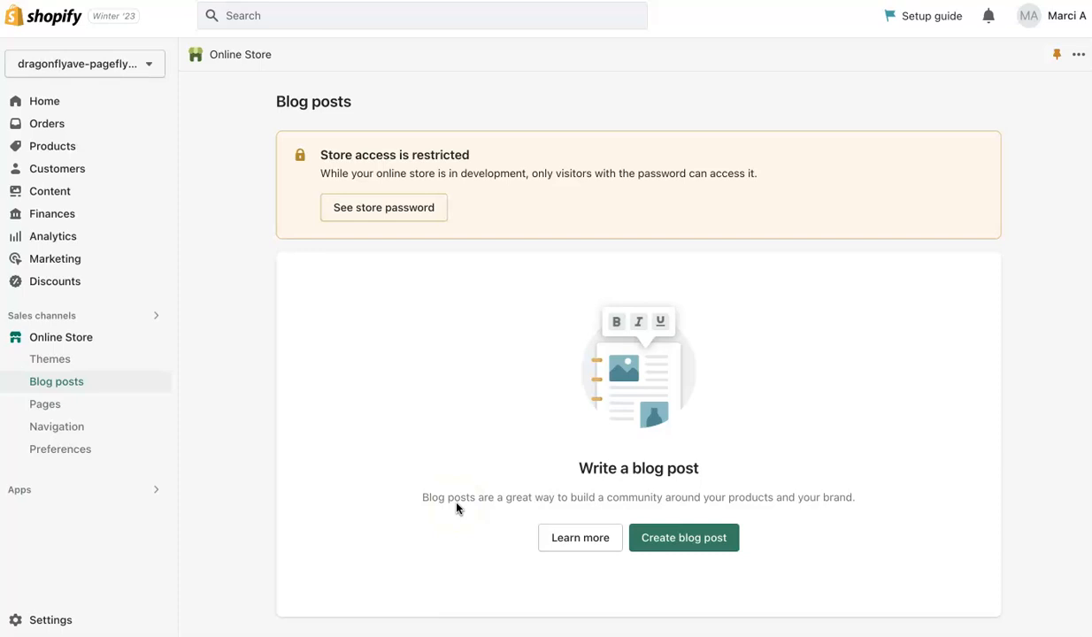
click(52, 146)
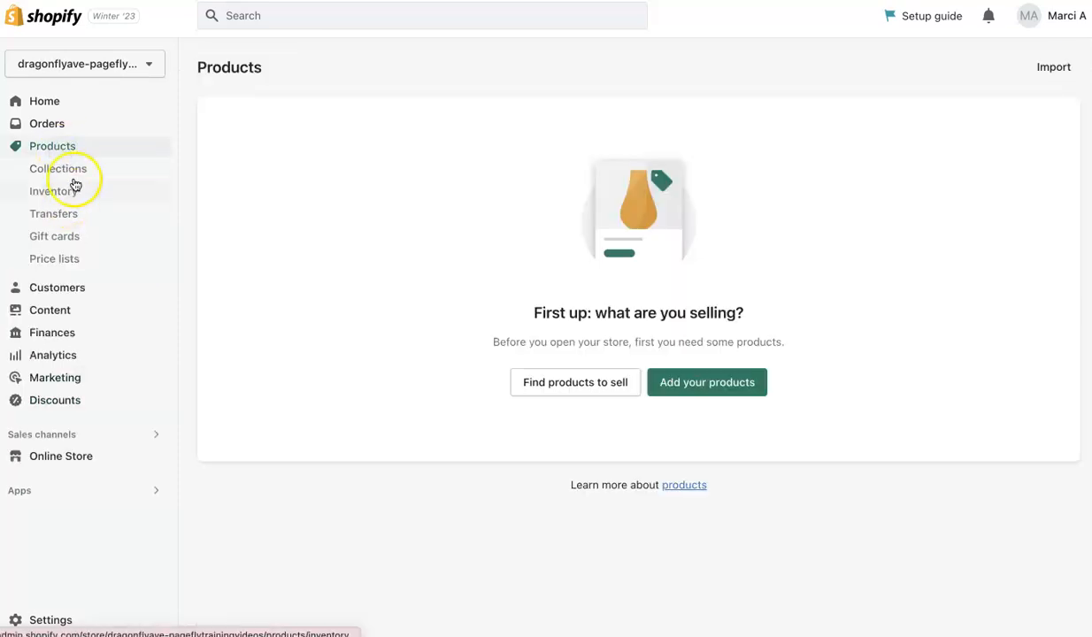
mouse_move(155, 233)
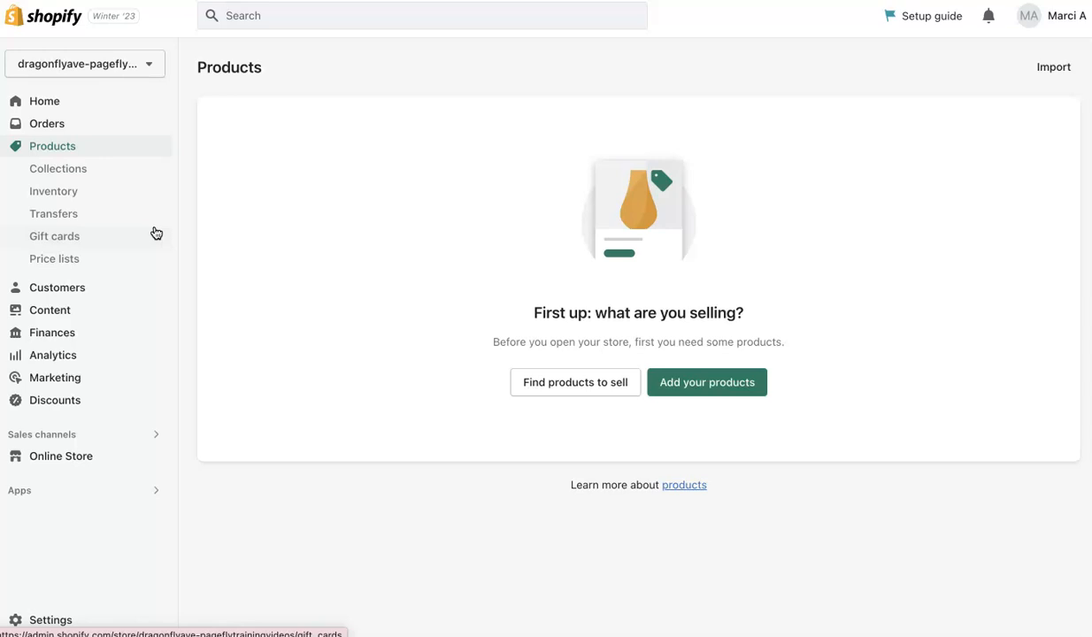
mouse_move(615, 424)
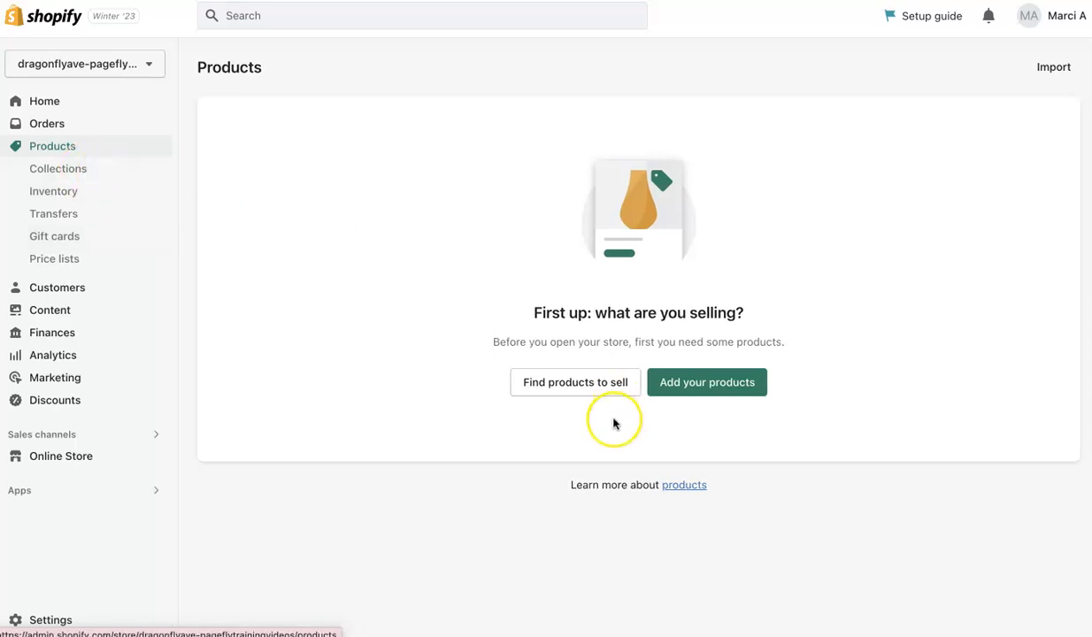
mouse_move(615, 425)
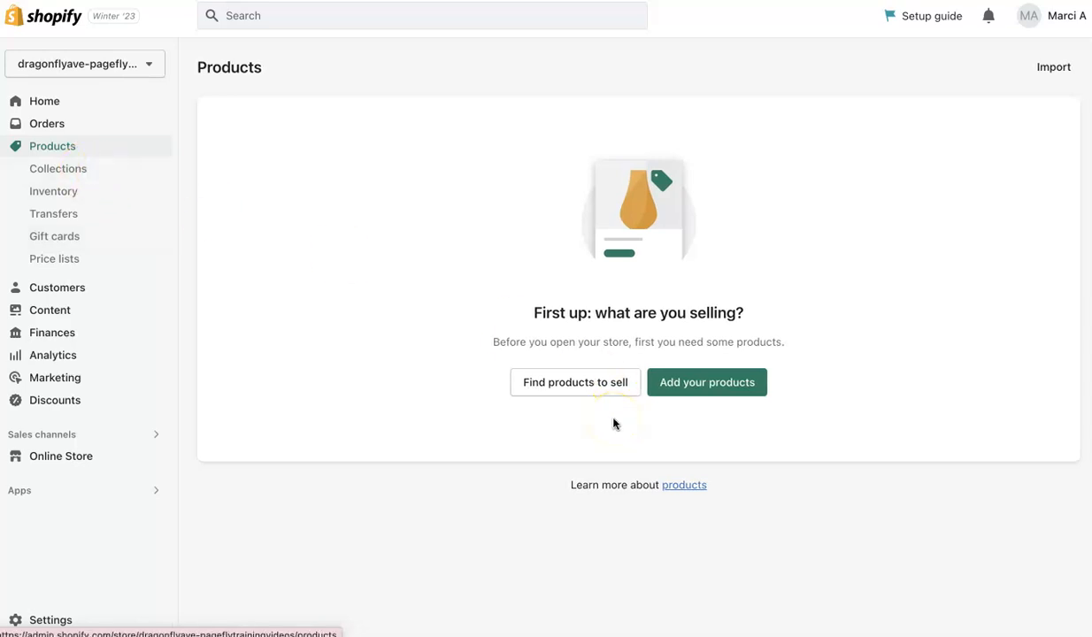
mouse_move(720, 356)
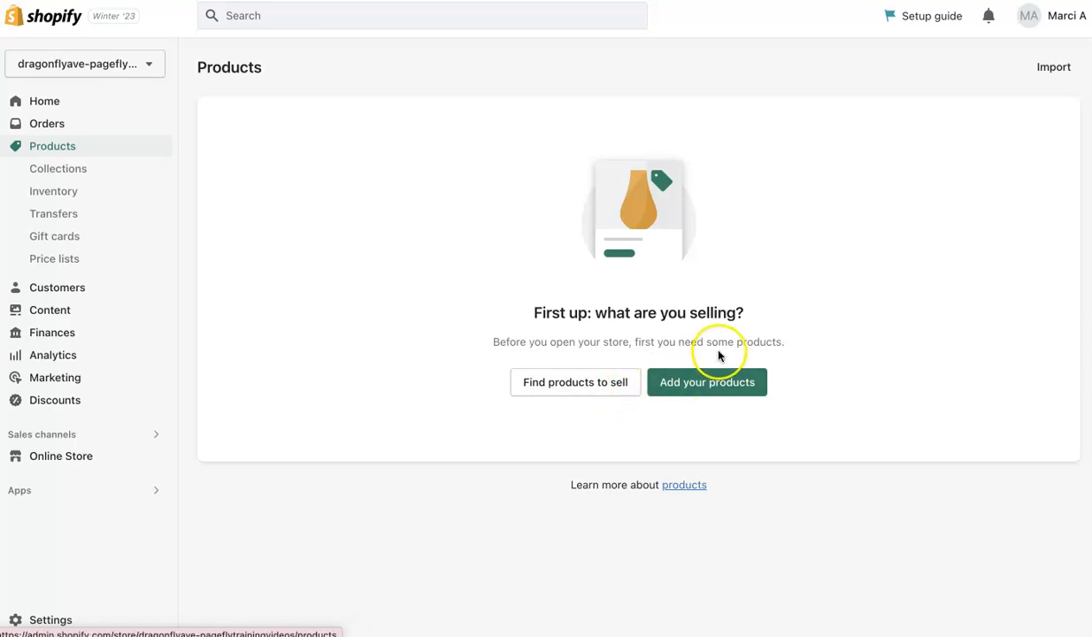
mouse_move(531, 331)
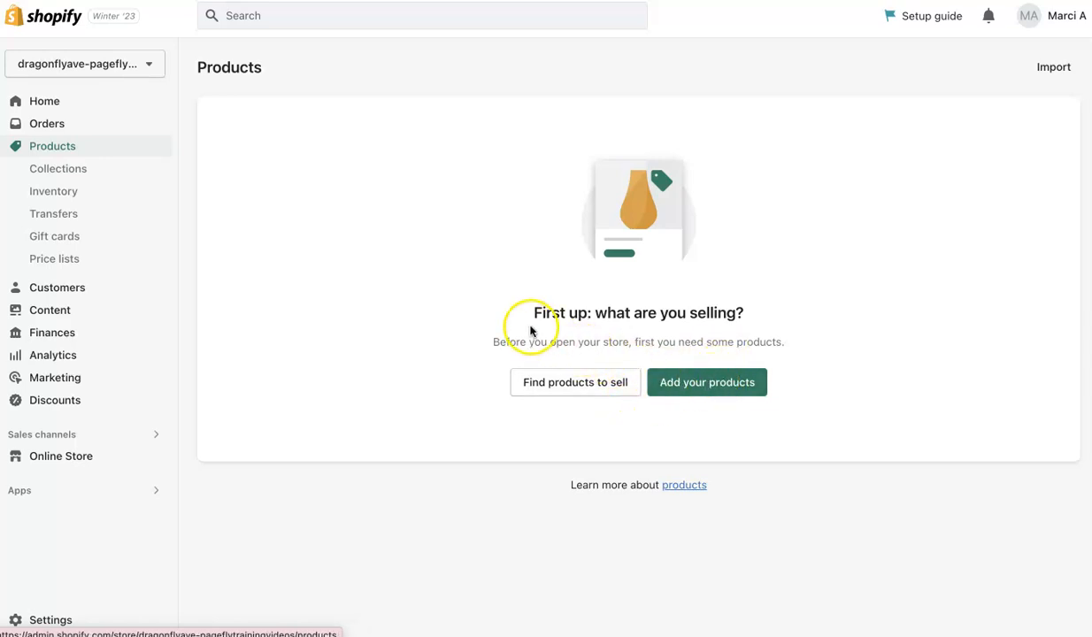
mouse_move(57, 286)
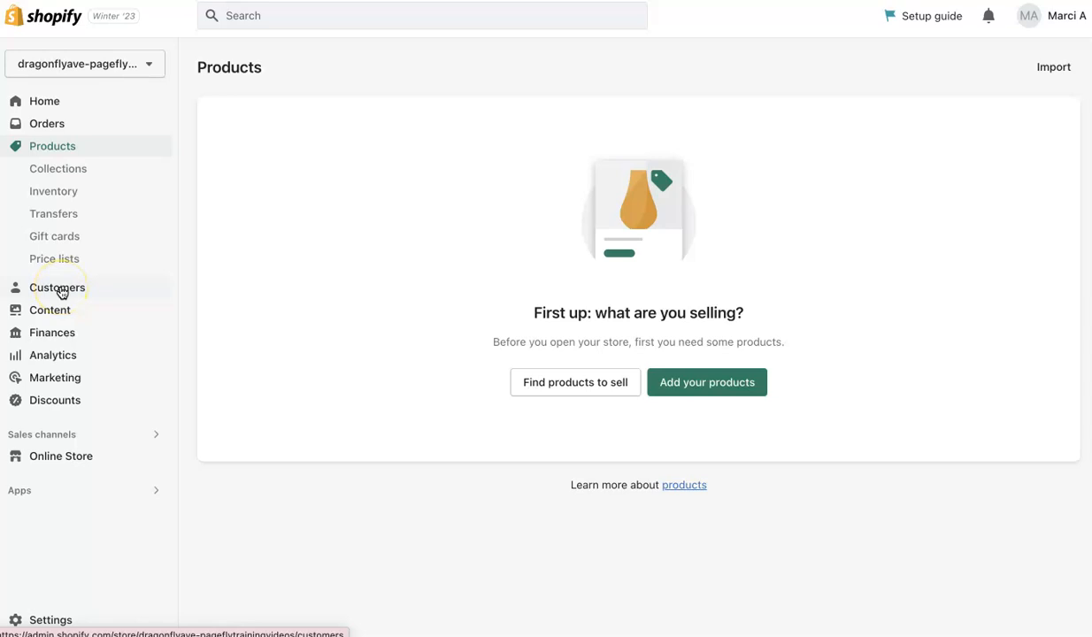
Step: View the single empty Home page collection, then launch PageFly Landing Page Builder from Apps
click(57, 168)
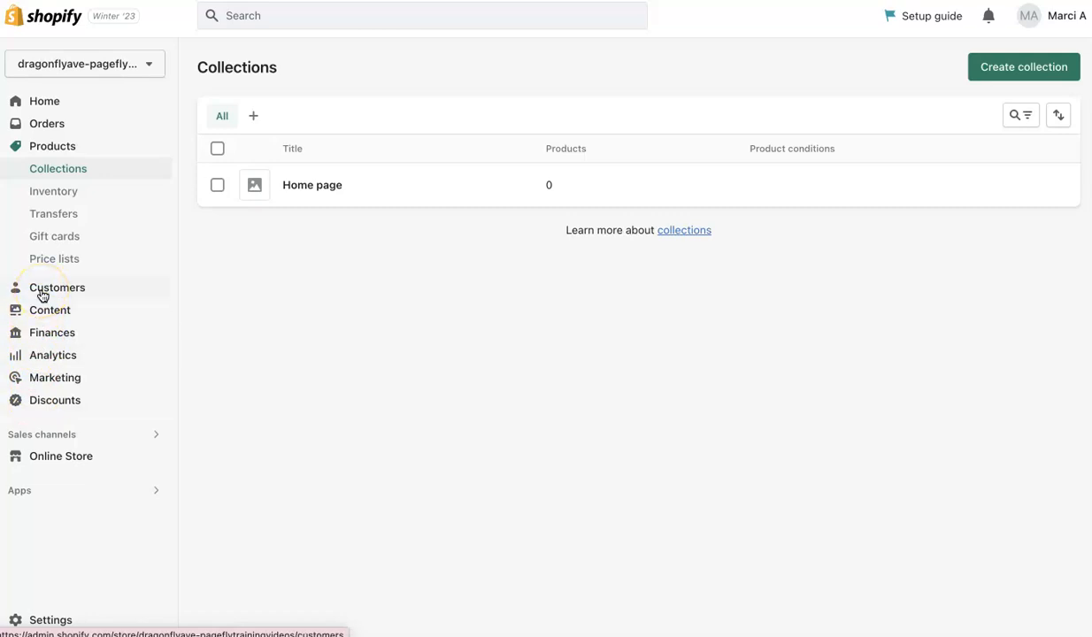
mouse_move(71, 502)
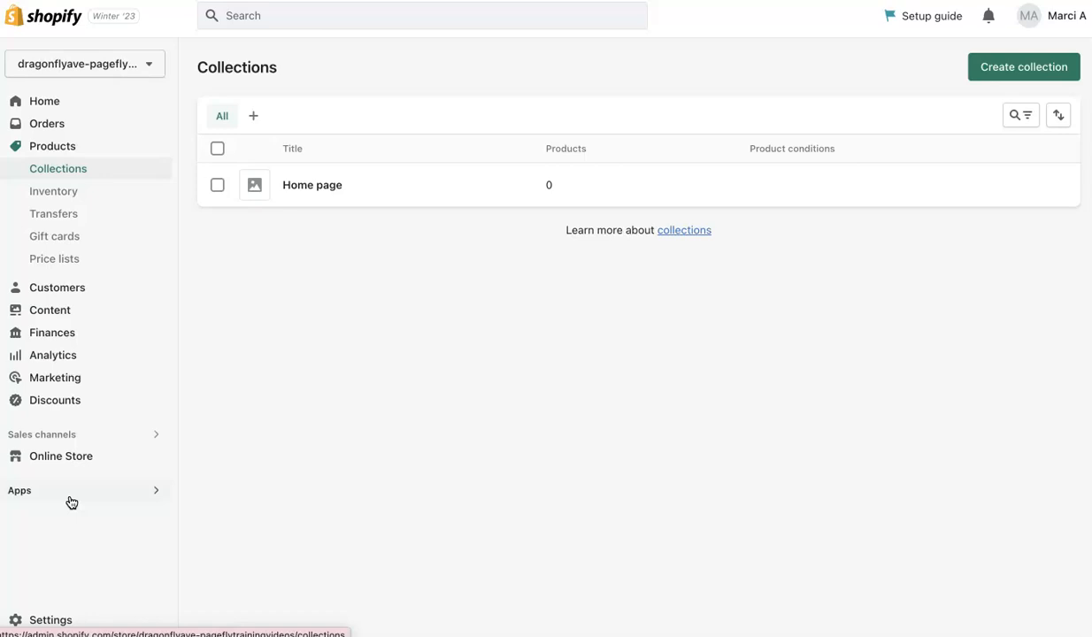
click(18, 491)
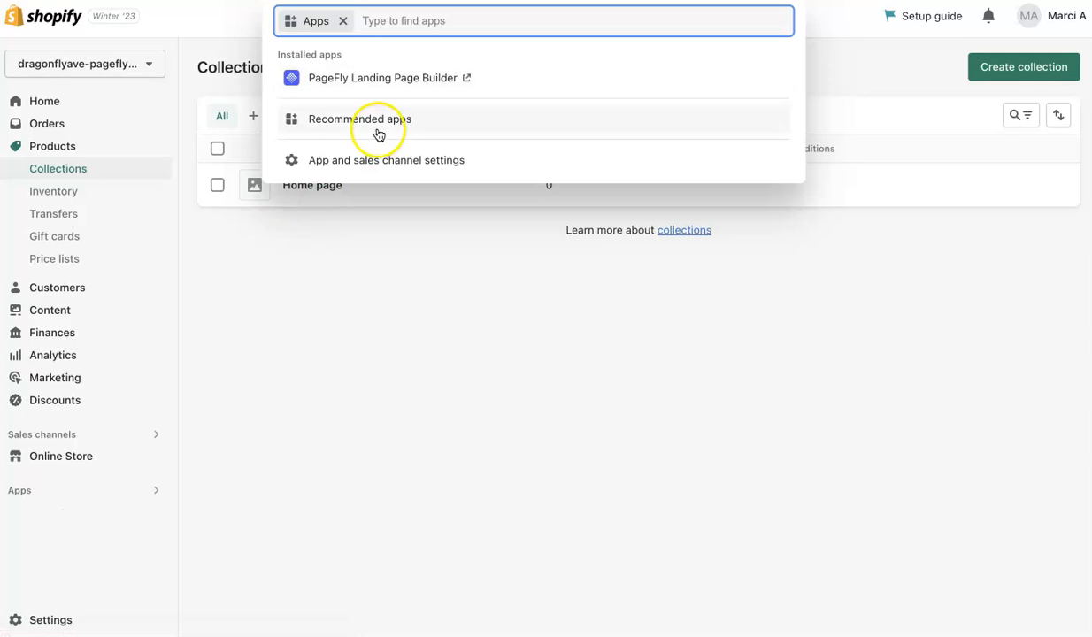
click(382, 77)
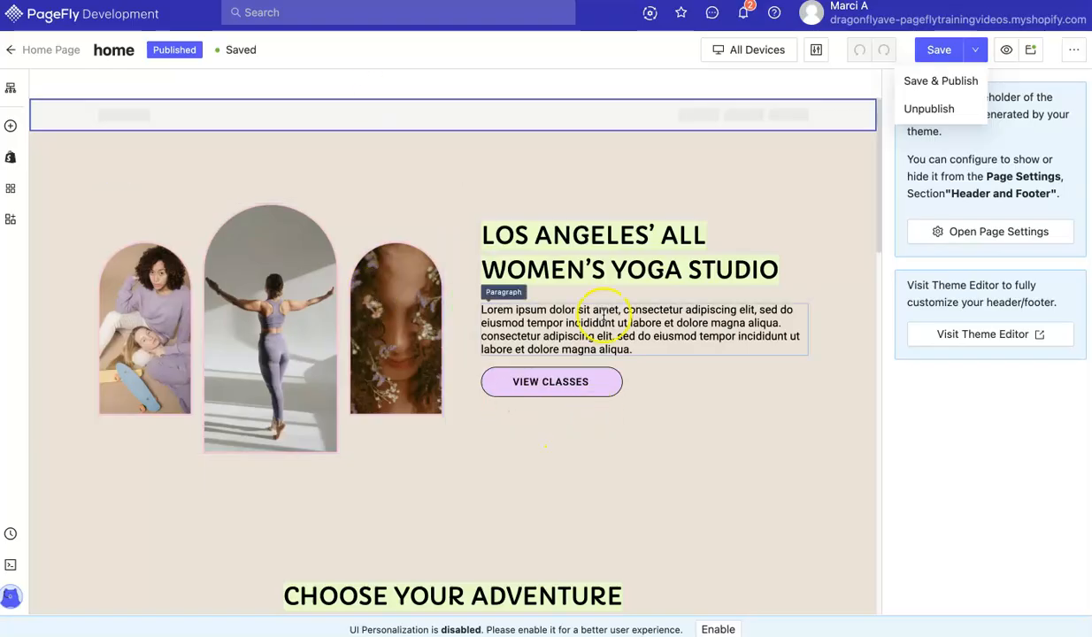
scroll(down, 3)
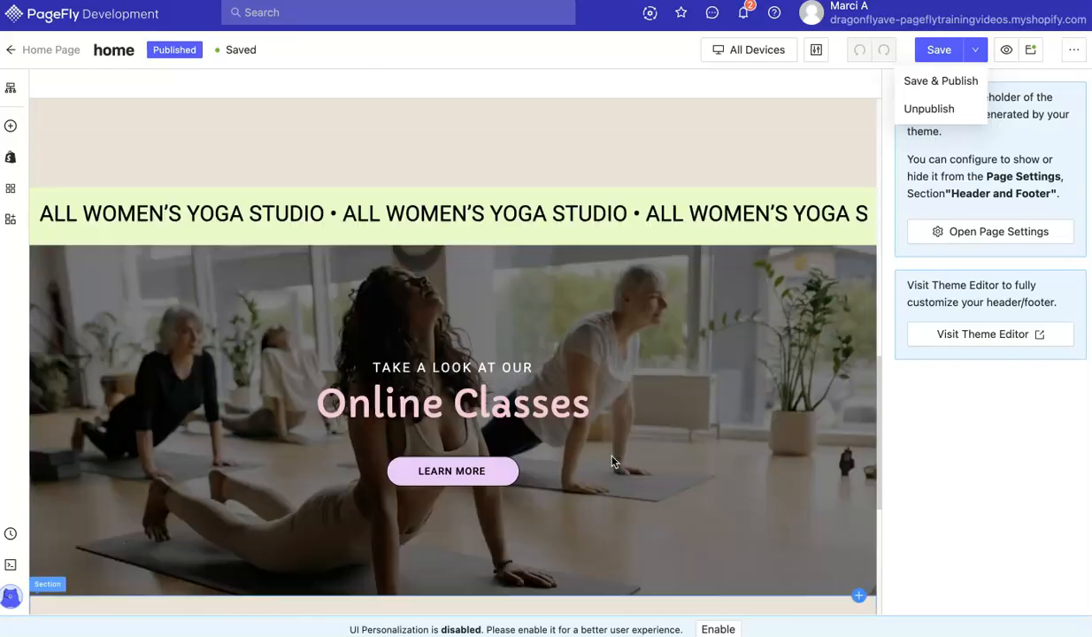